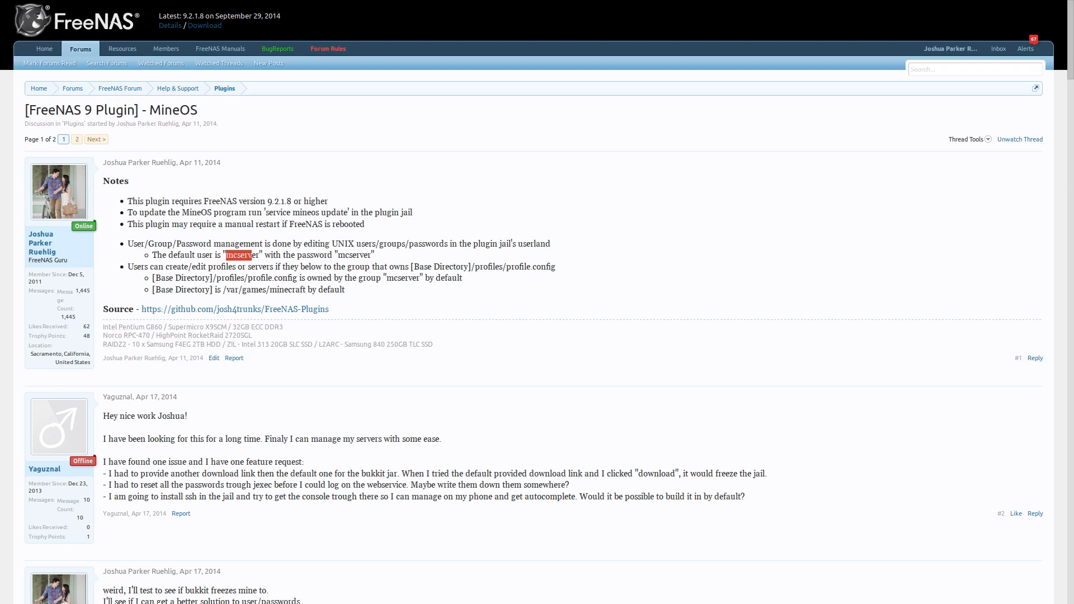
mouse_move(223, 208)
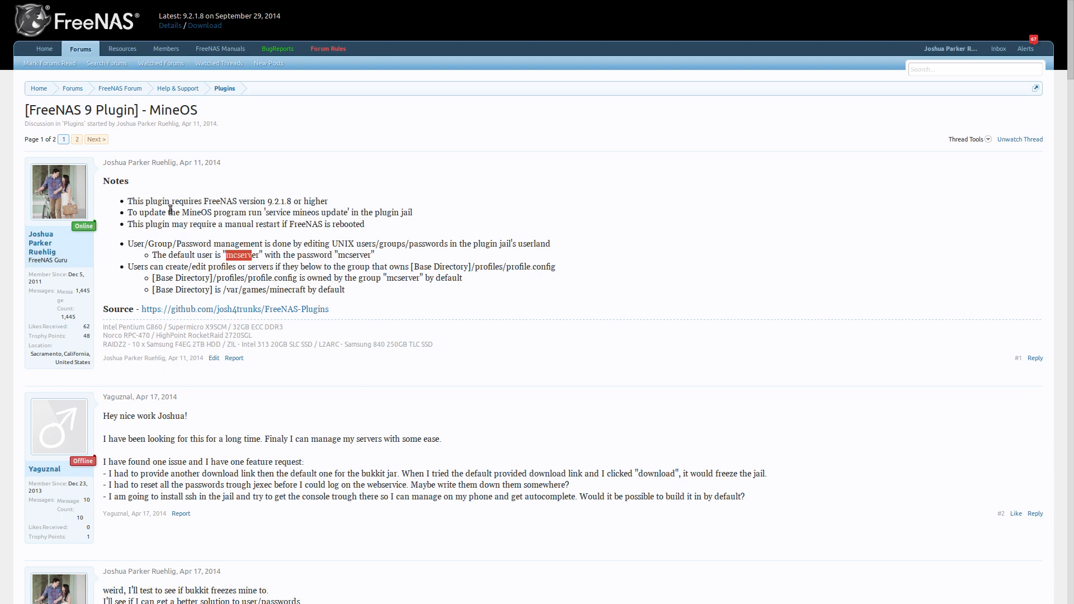
mouse_move(230, 199)
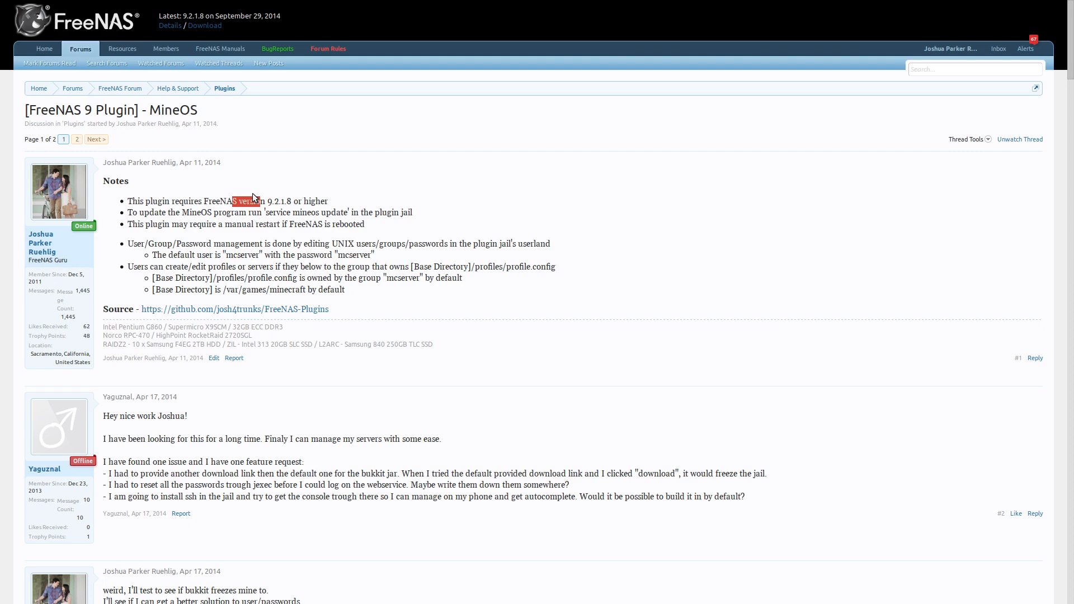
mouse_move(240, 190)
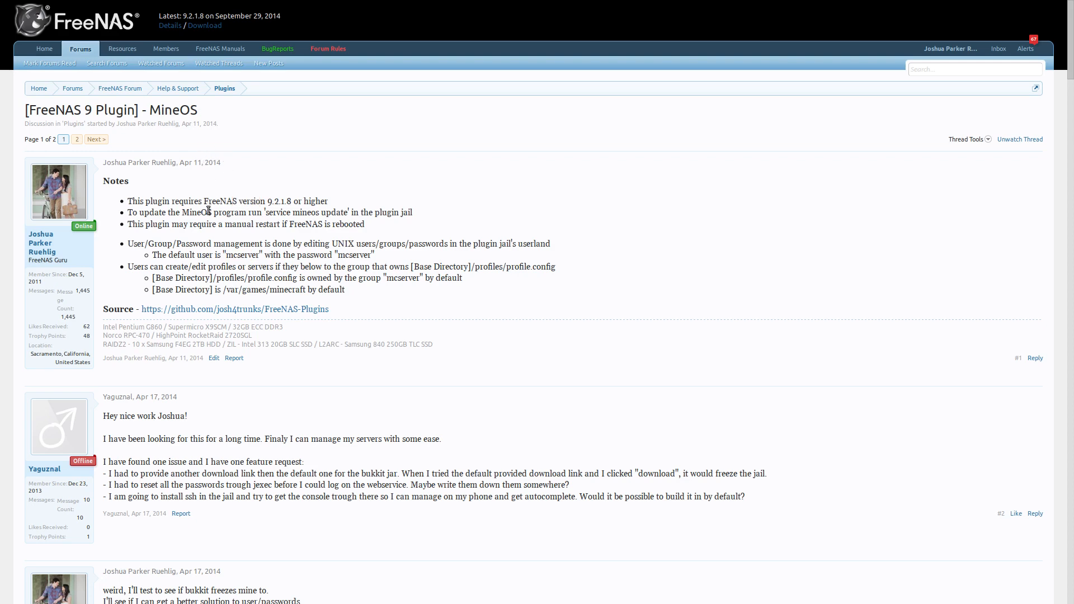
Save the MineOS plugin settings with WebUI port 8080 and base directory /var/games/minecraft.
double_click(196, 213)
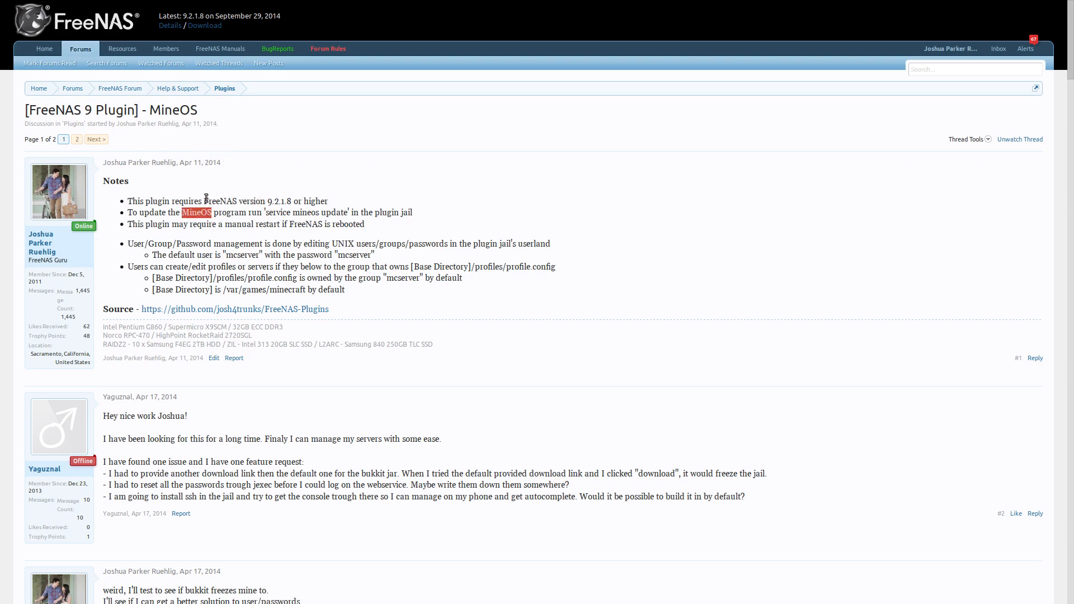
mouse_move(291, 242)
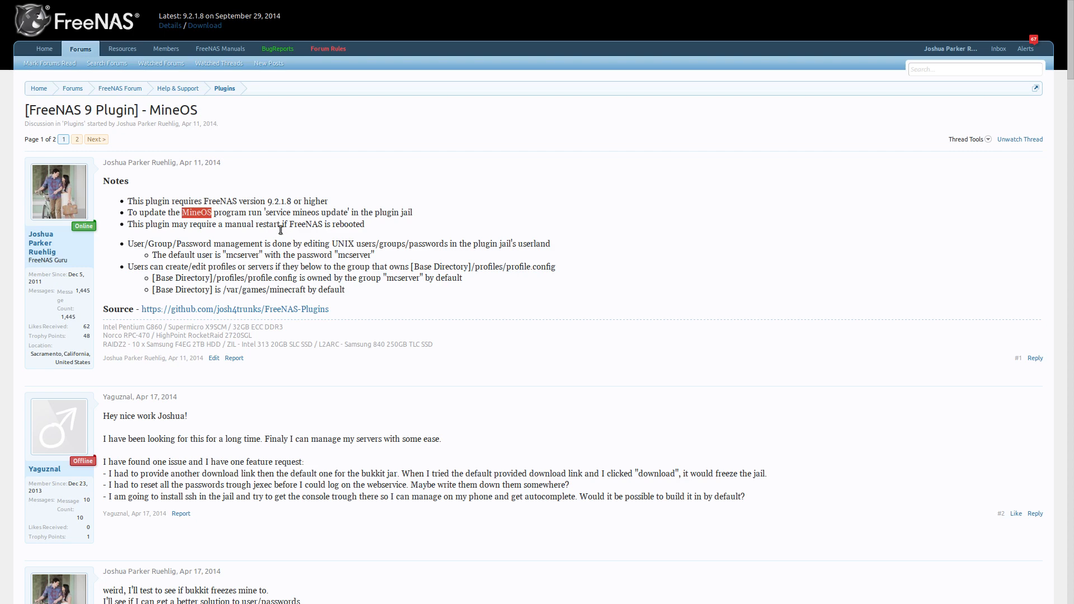
mouse_move(232, 227)
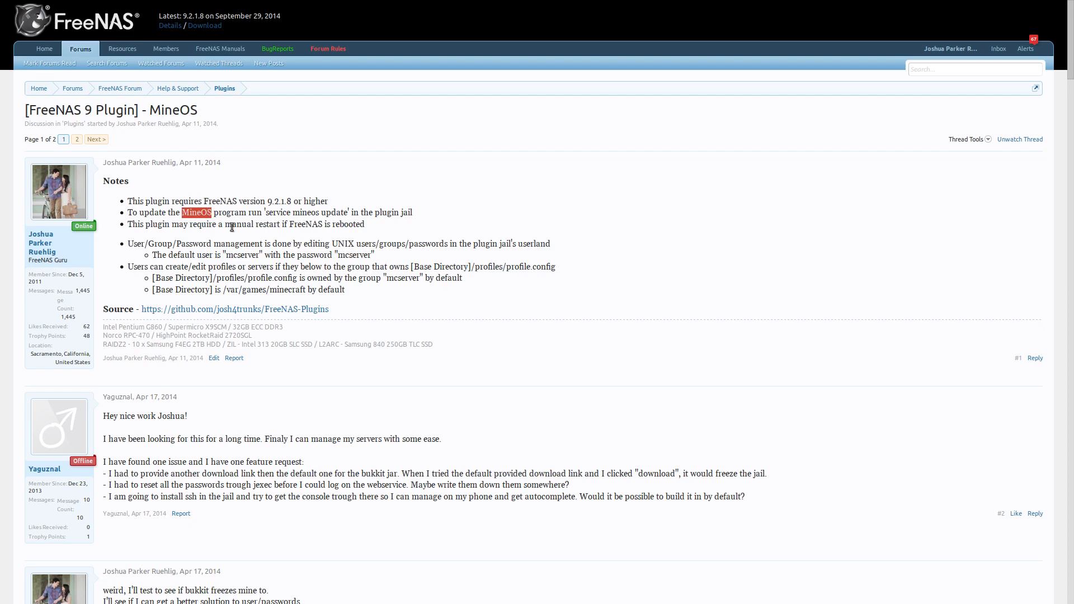
mouse_move(234, 230)
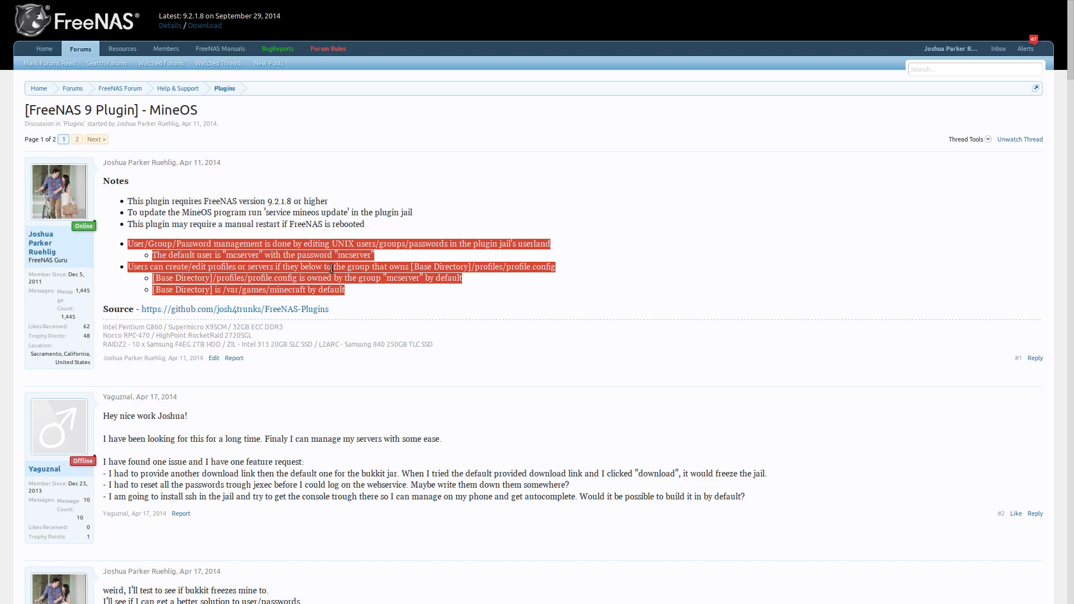
mouse_move(318, 266)
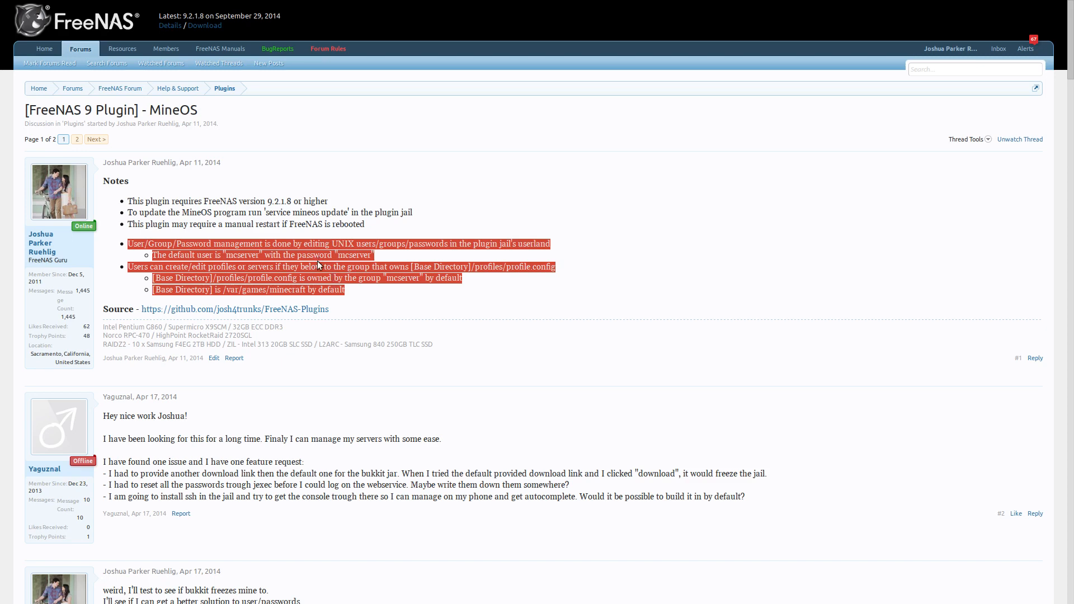
mouse_move(316, 267)
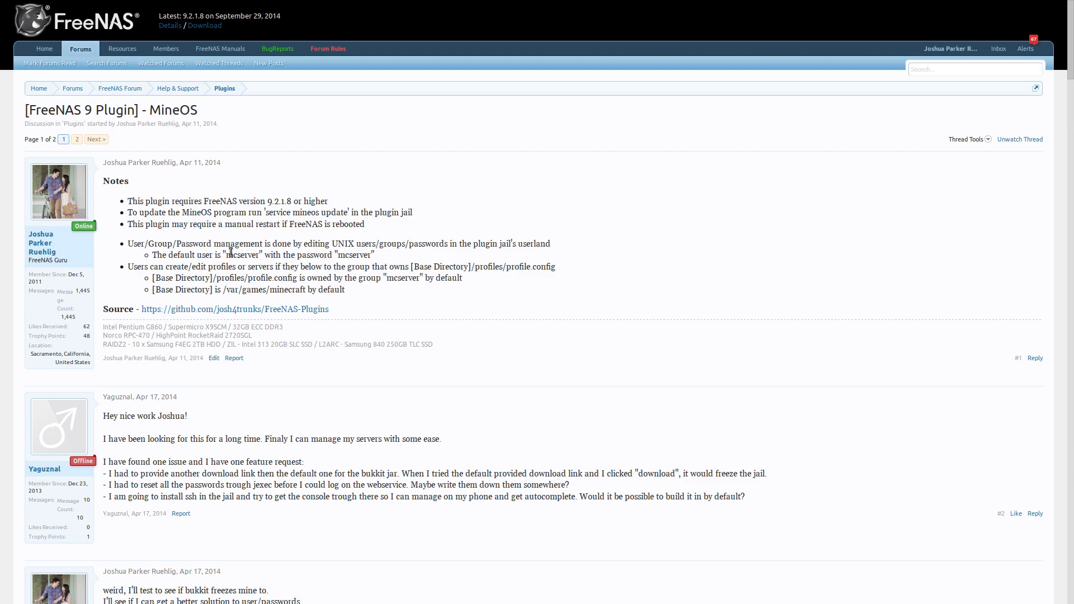
mouse_move(227, 239)
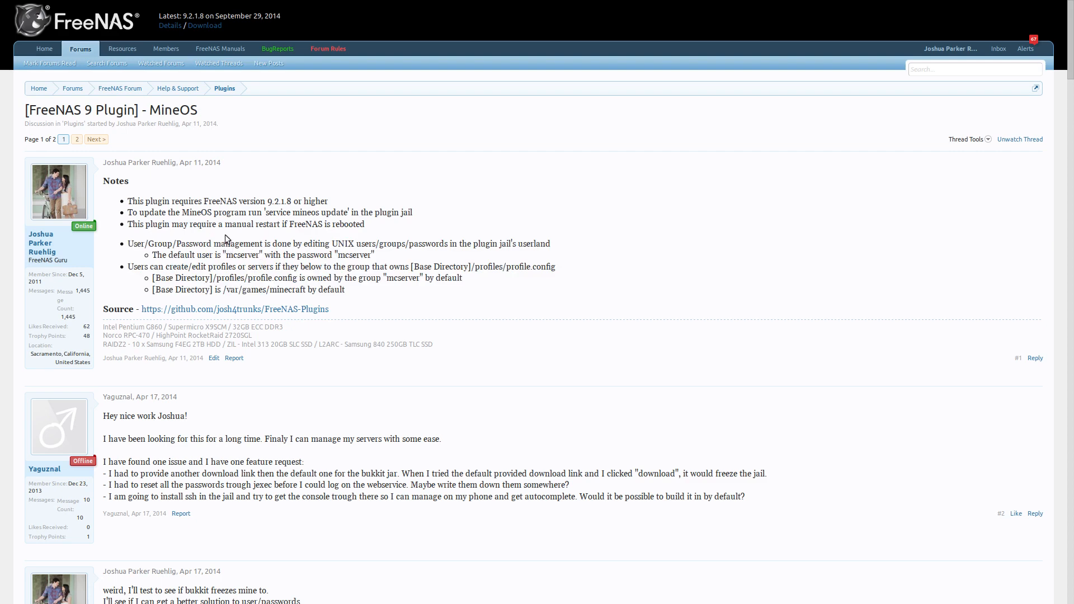
mouse_move(236, 246)
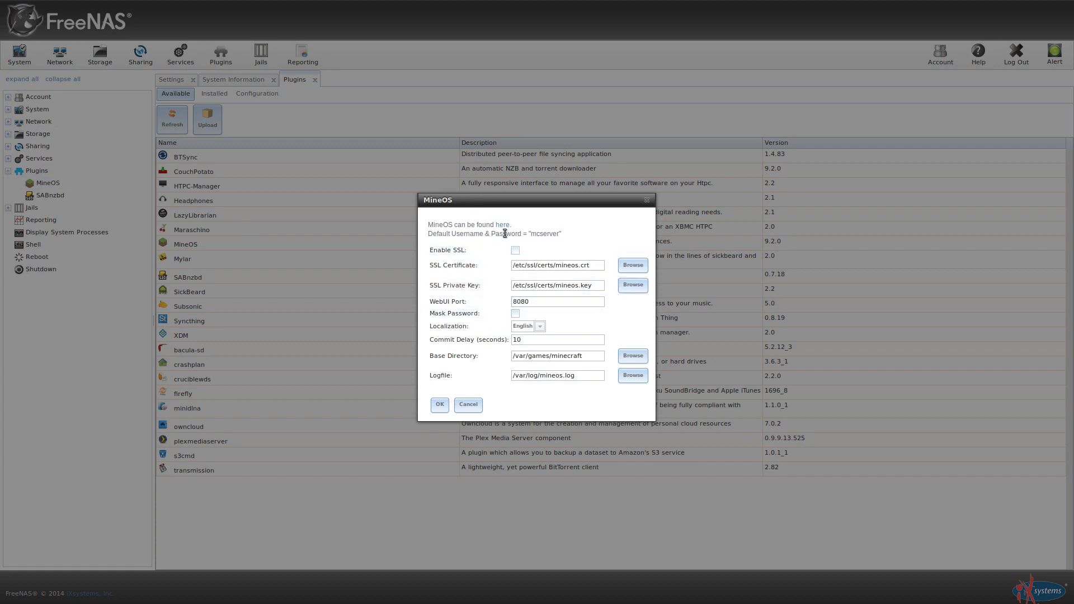
click(557, 285)
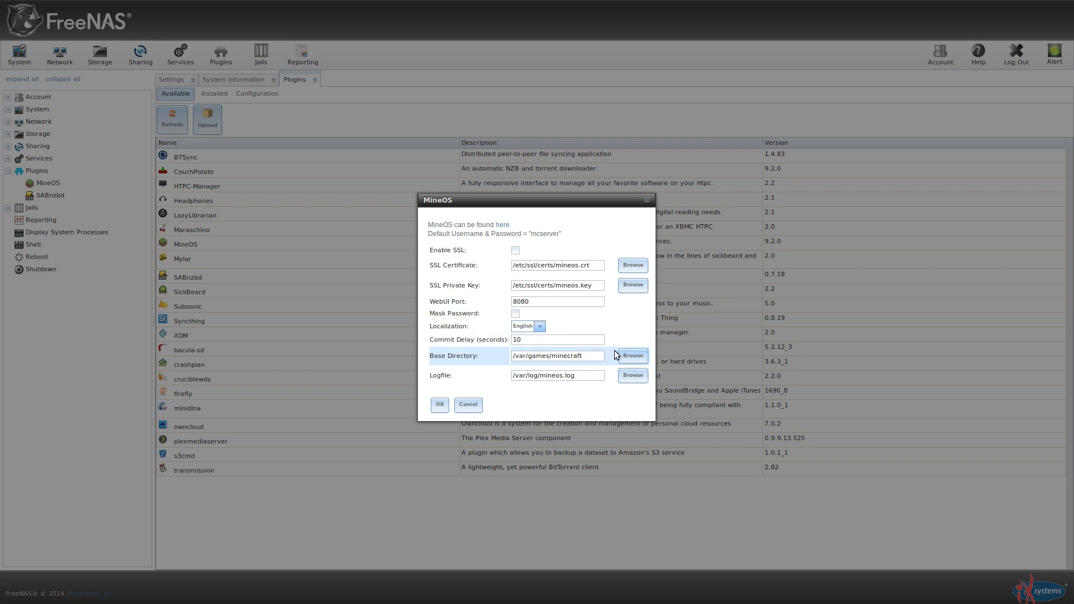
mouse_move(610, 362)
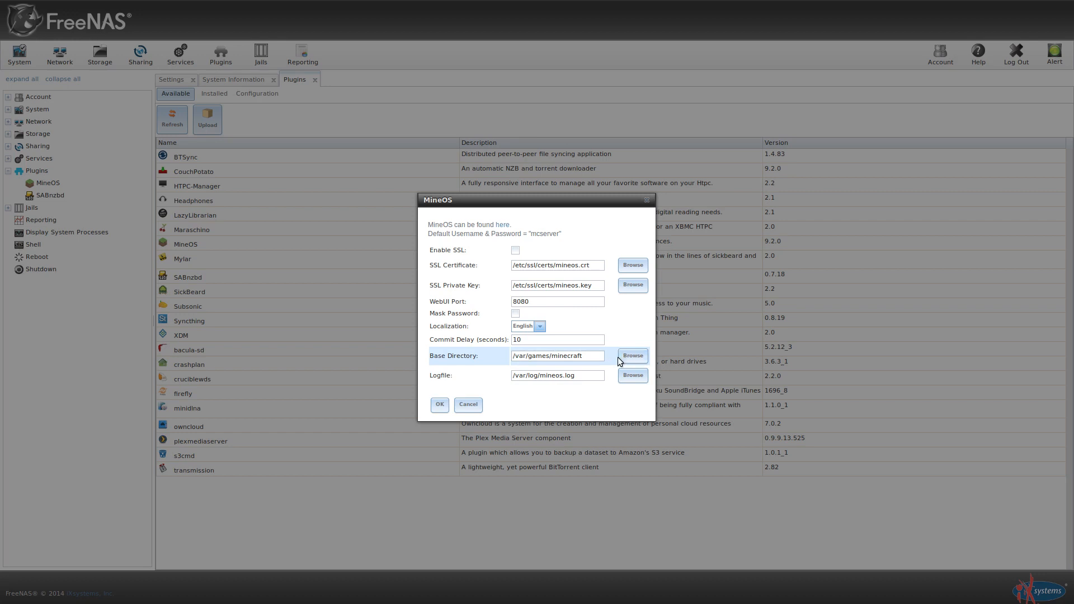
mouse_move(606, 362)
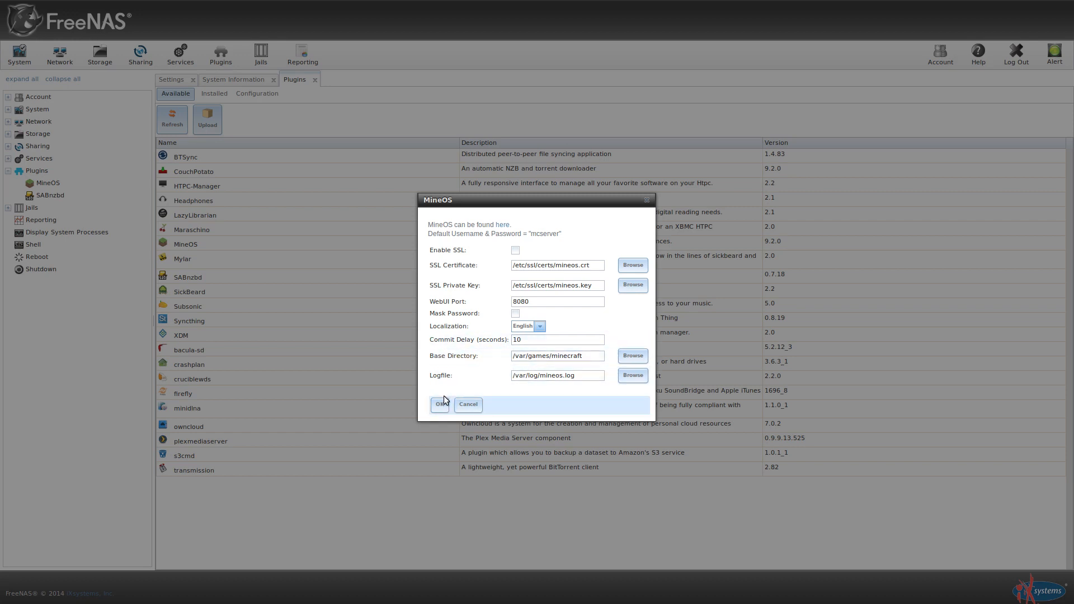
click(441, 404)
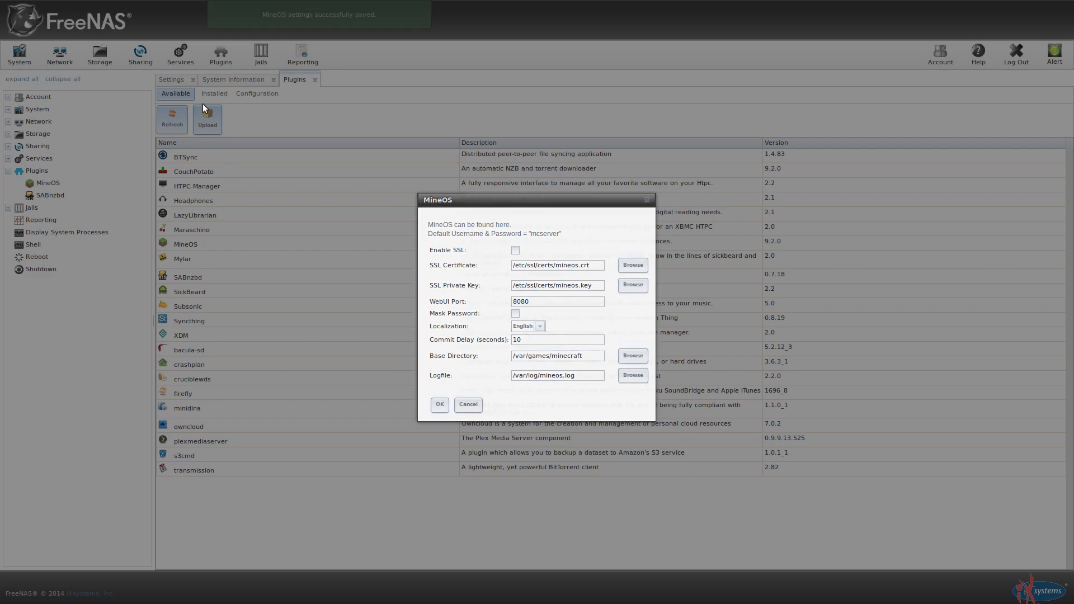
Show the installed plugins list and turn on the Mineos plugin service.
click(439, 404)
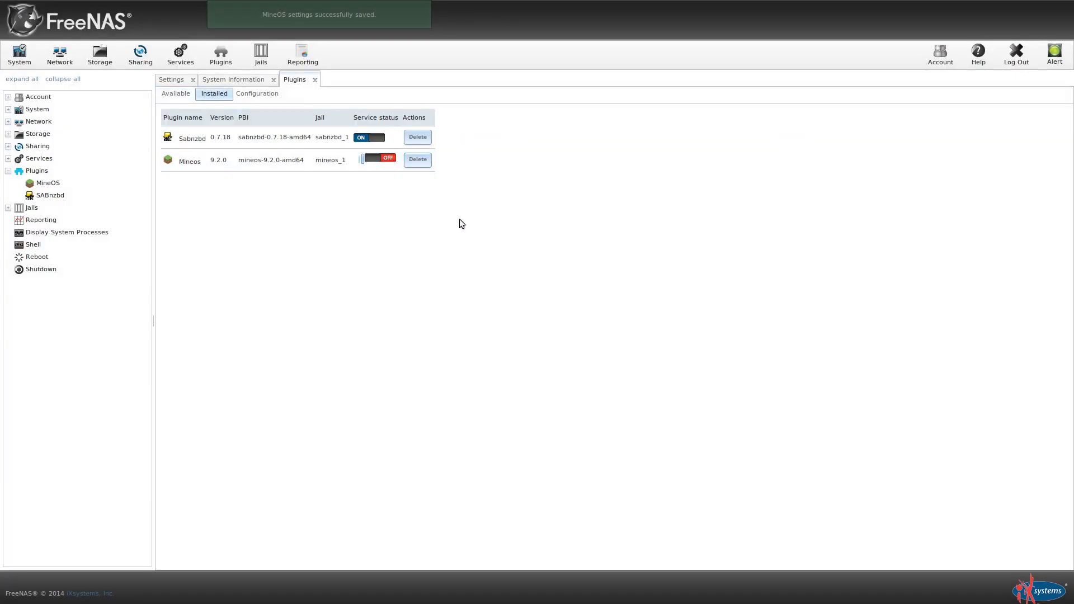
click(377, 160)
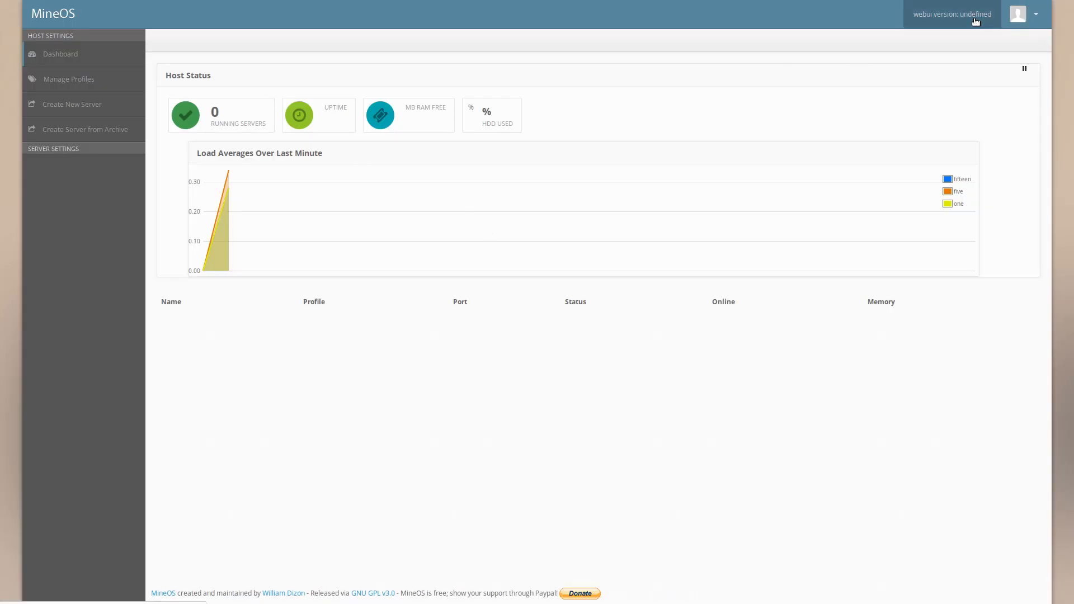
click(951, 14)
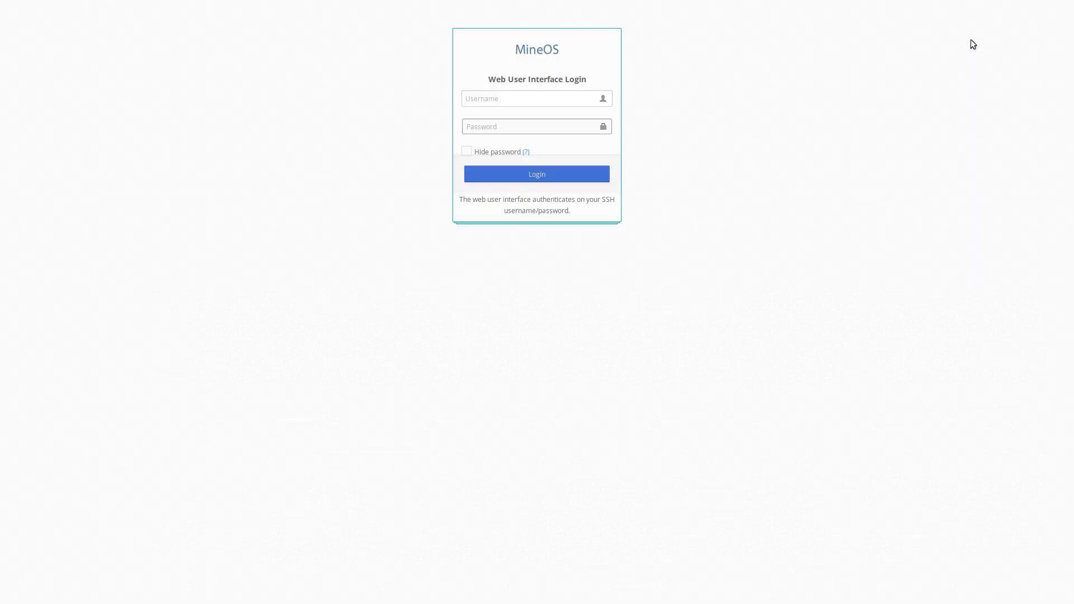
text(mcserver)
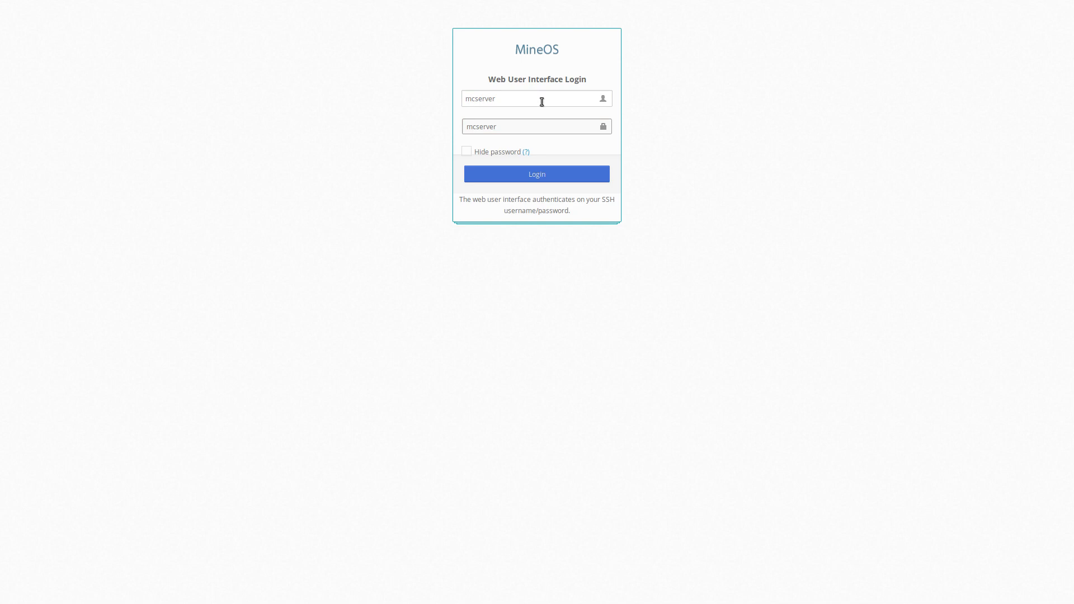
click(536, 174)
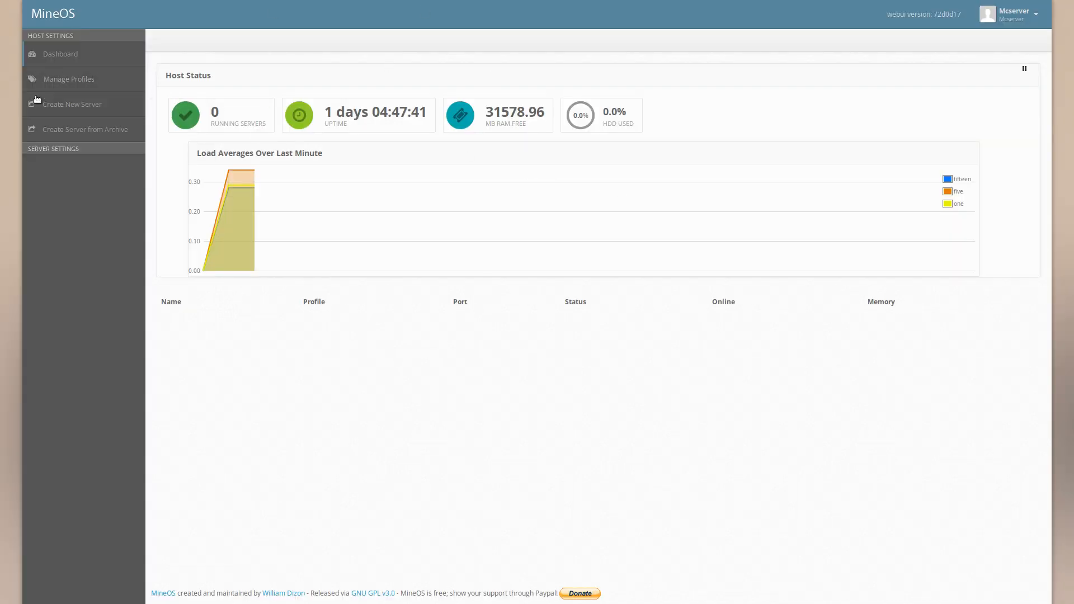
Add the vanilla180 stock profile and download its server jar.
click(68, 79)
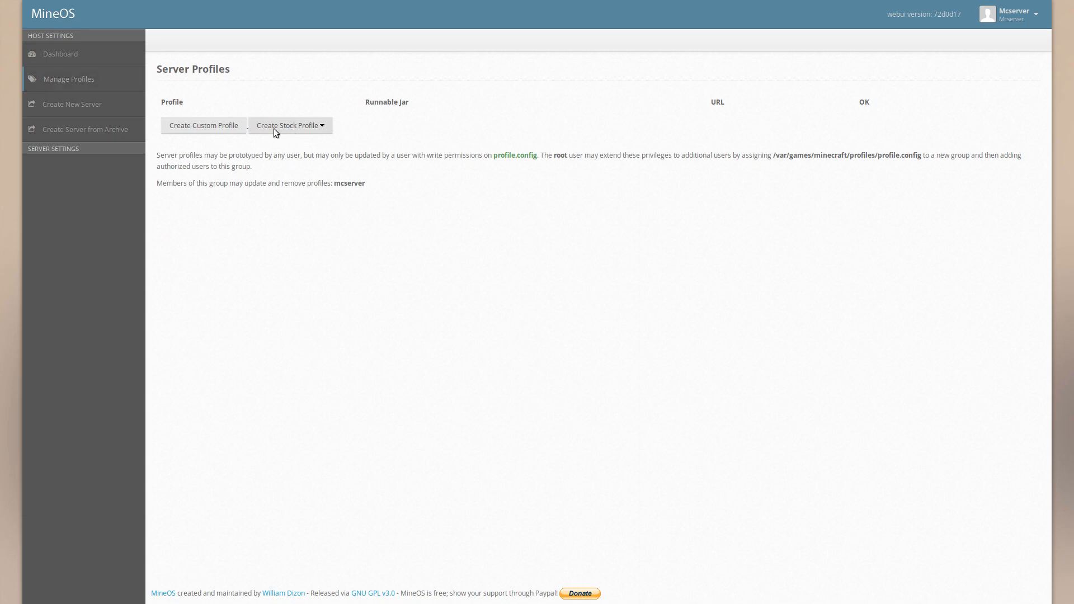
click(289, 126)
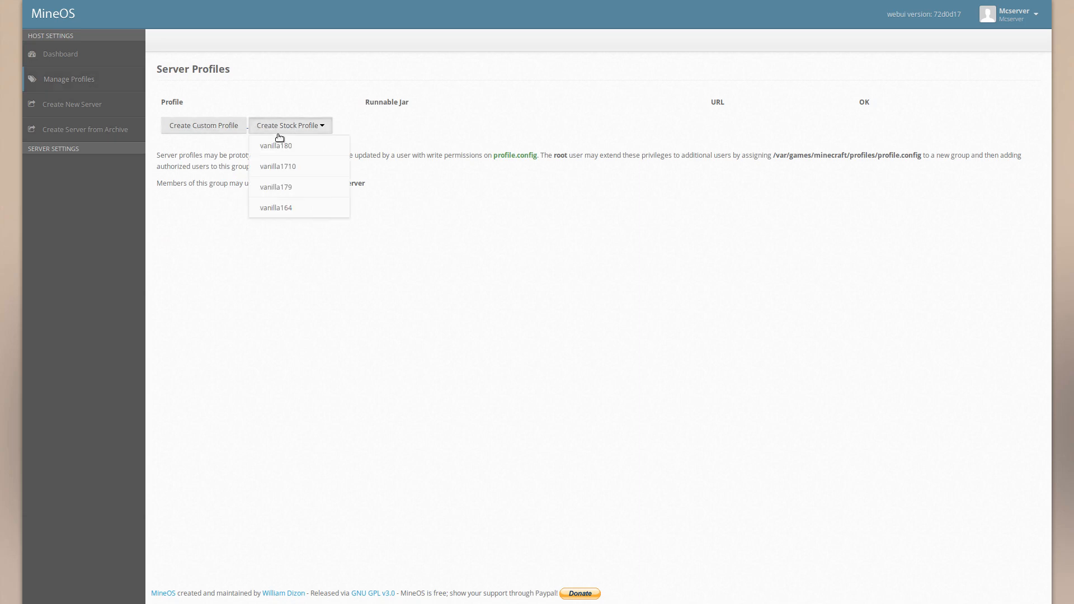
click(275, 146)
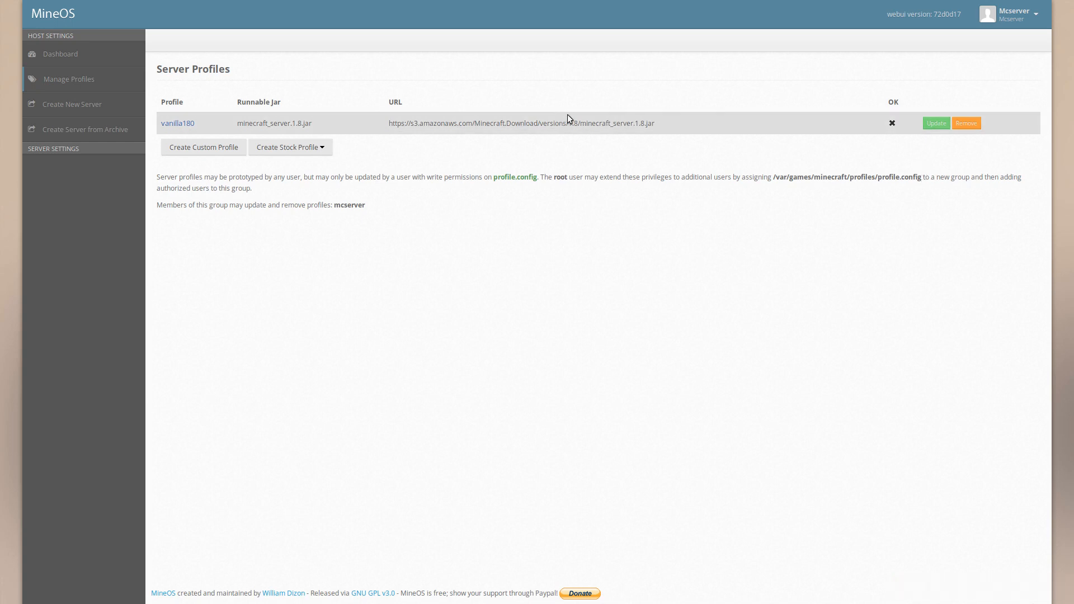
mouse_move(572, 128)
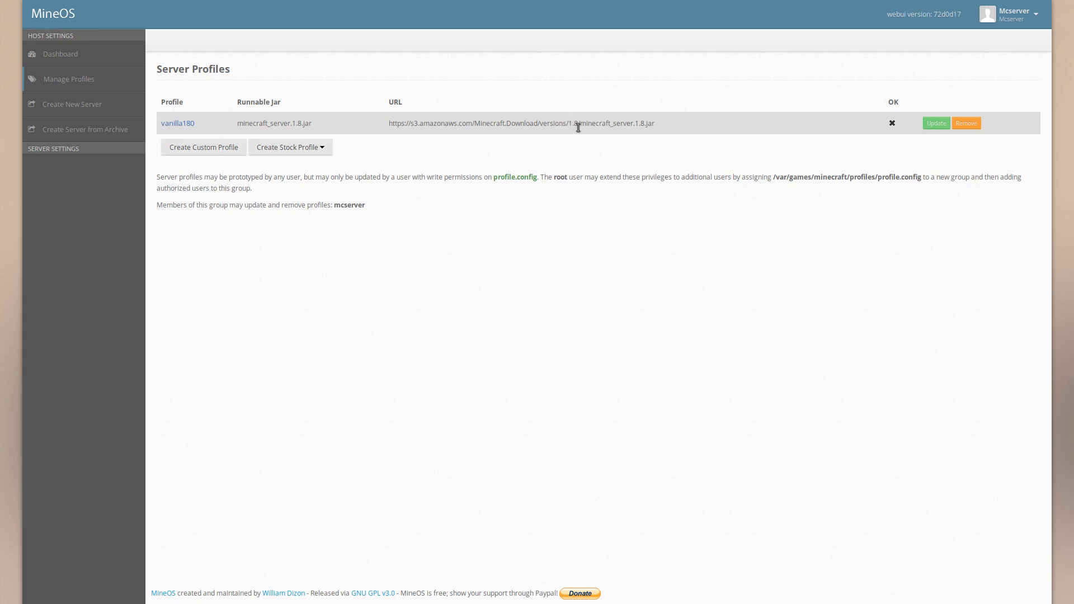
click(935, 123)
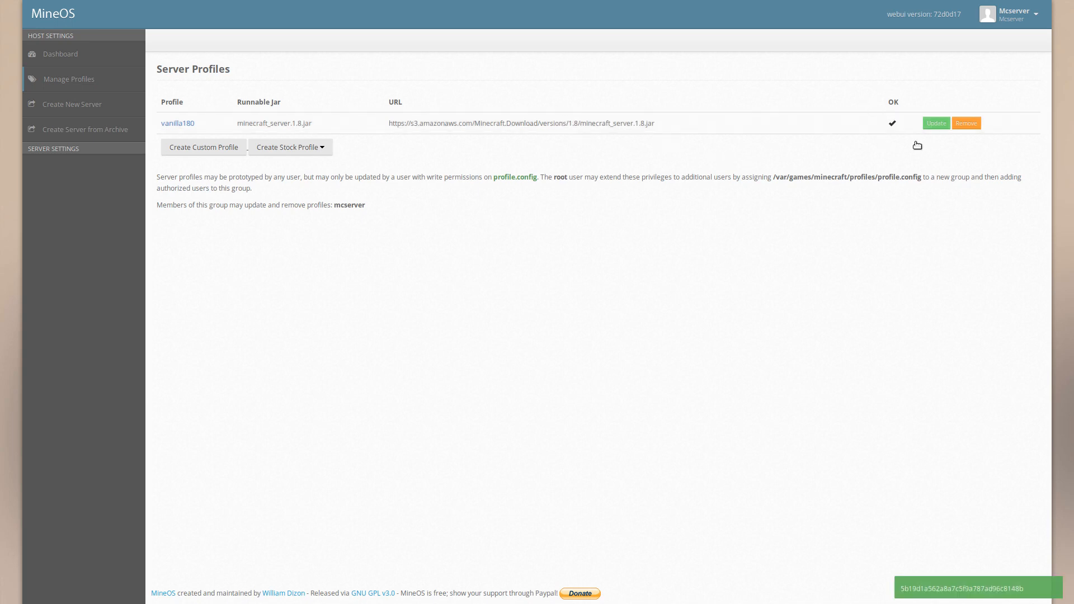
mouse_move(149, 102)
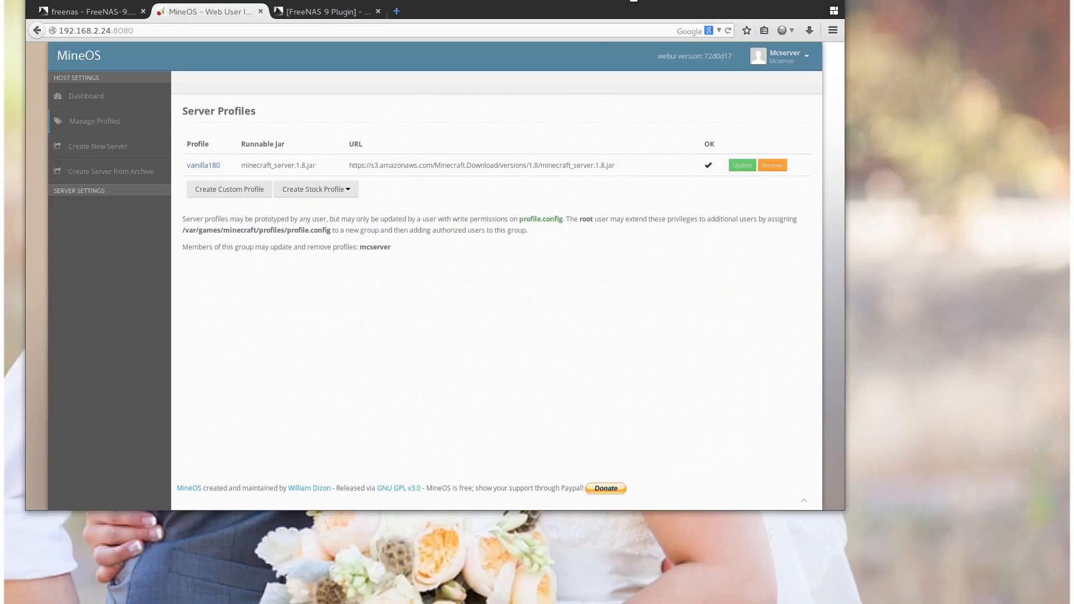
Start the new-server wizard with server name 'test' and continue to server.properties.
click(98, 146)
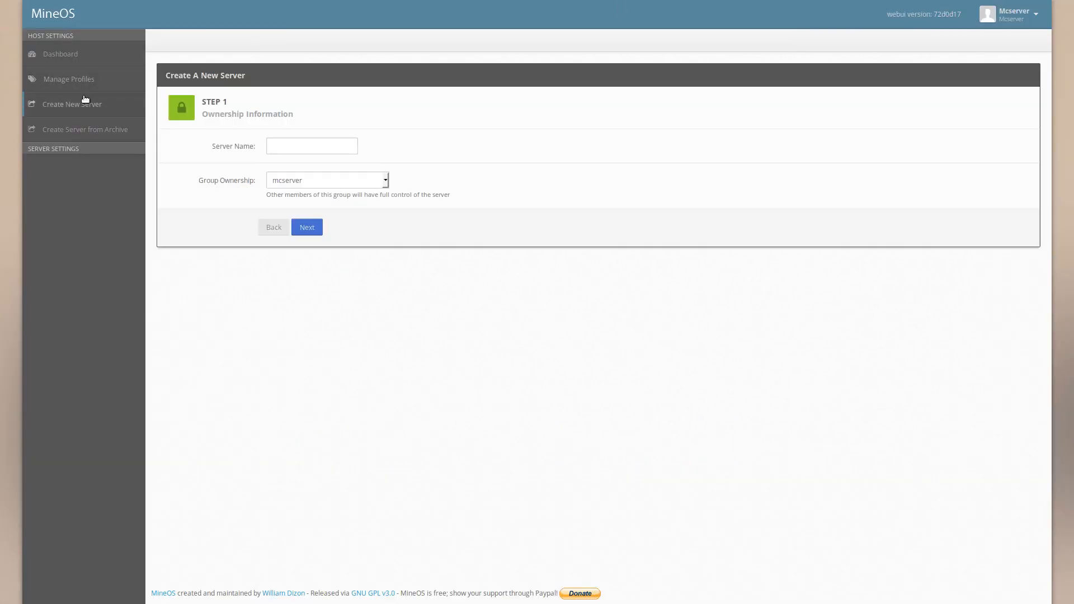
click(311, 146)
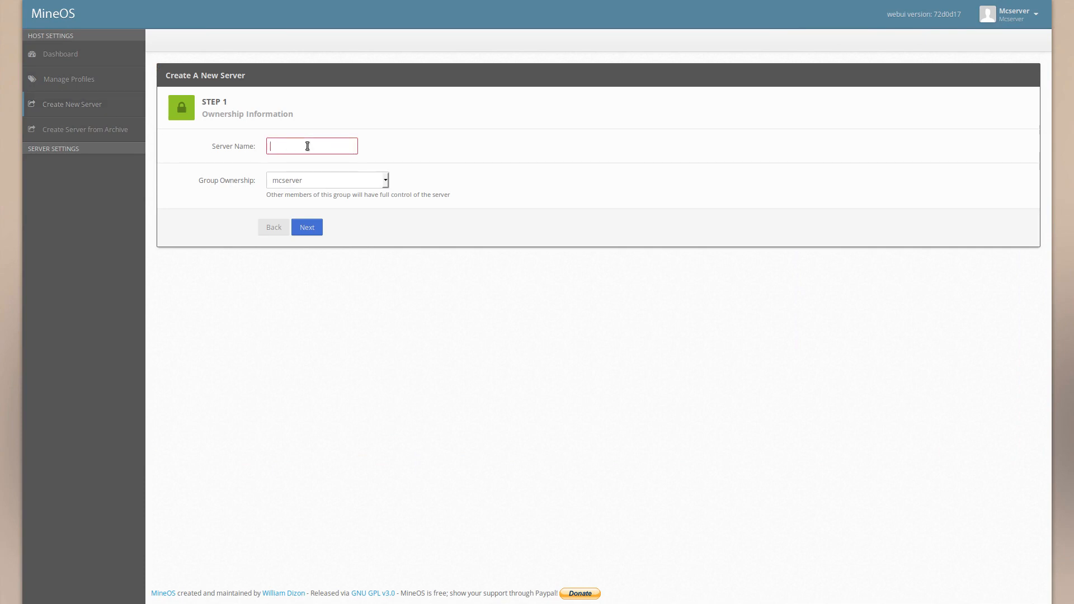
text(test)
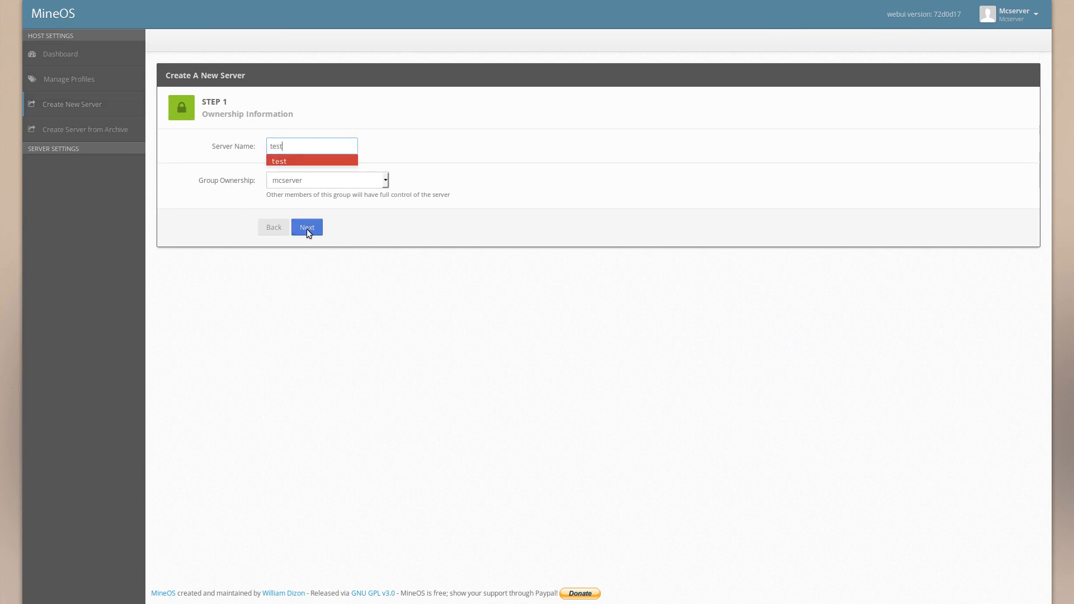
click(306, 227)
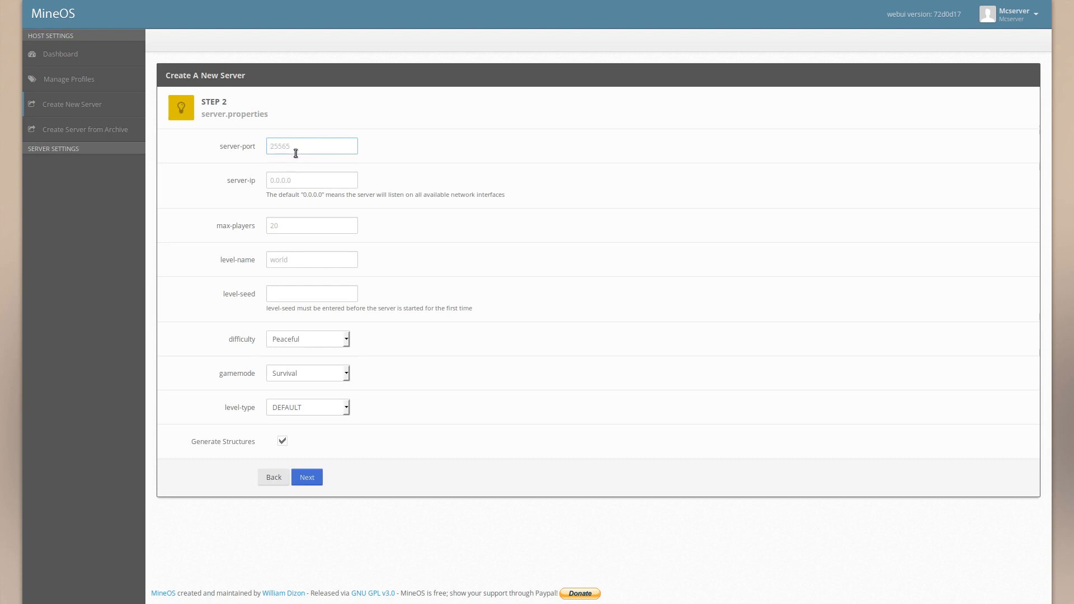
mouse_move(298, 163)
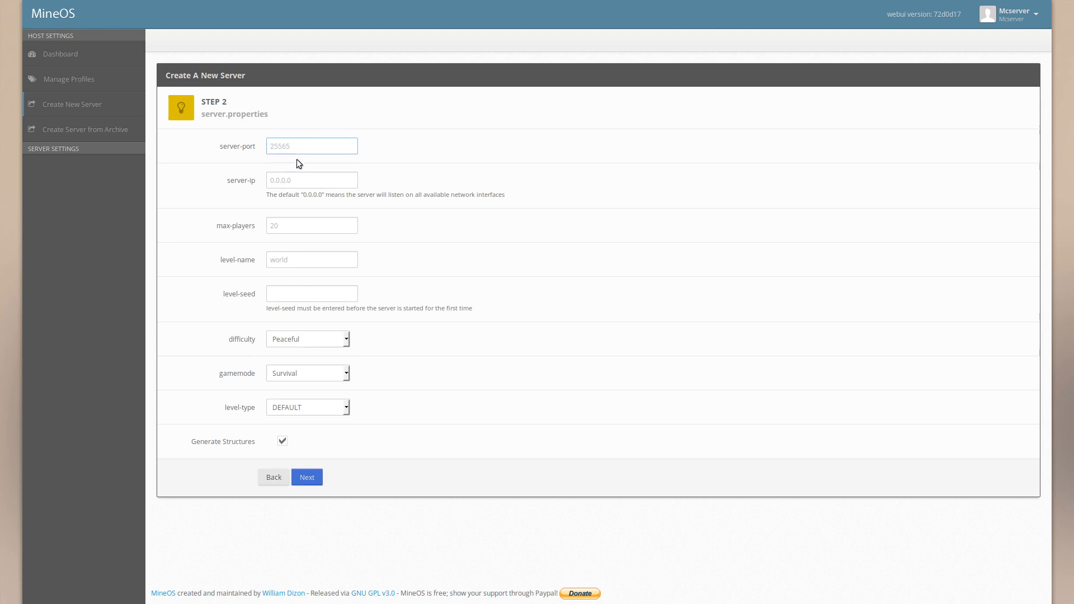
Create server test with default properties, 1024 MB java_xmx and java_xms, and start on boot.
click(307, 477)
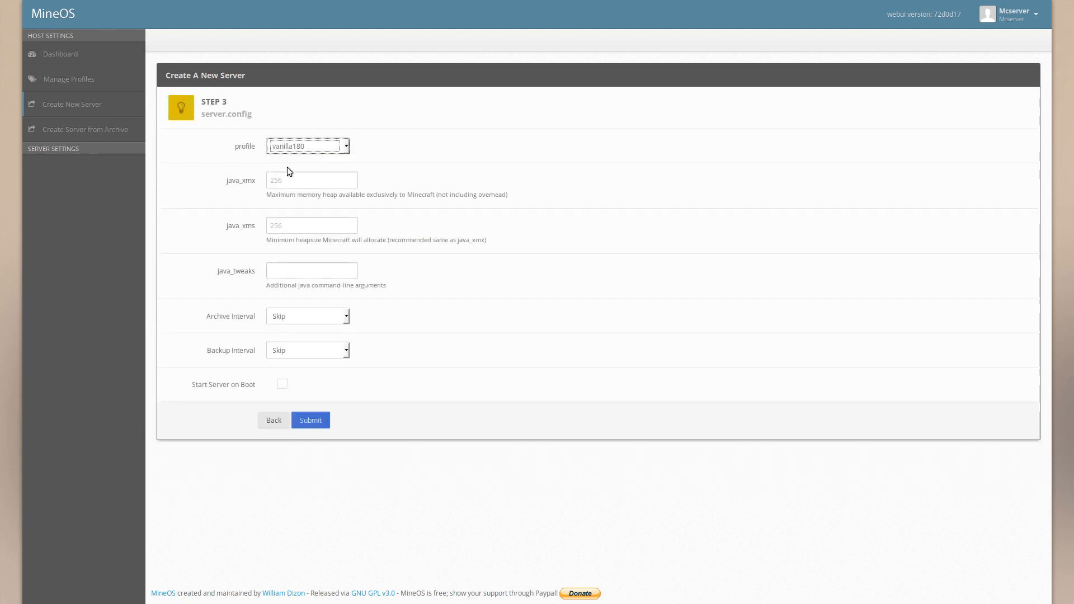
click(312, 179)
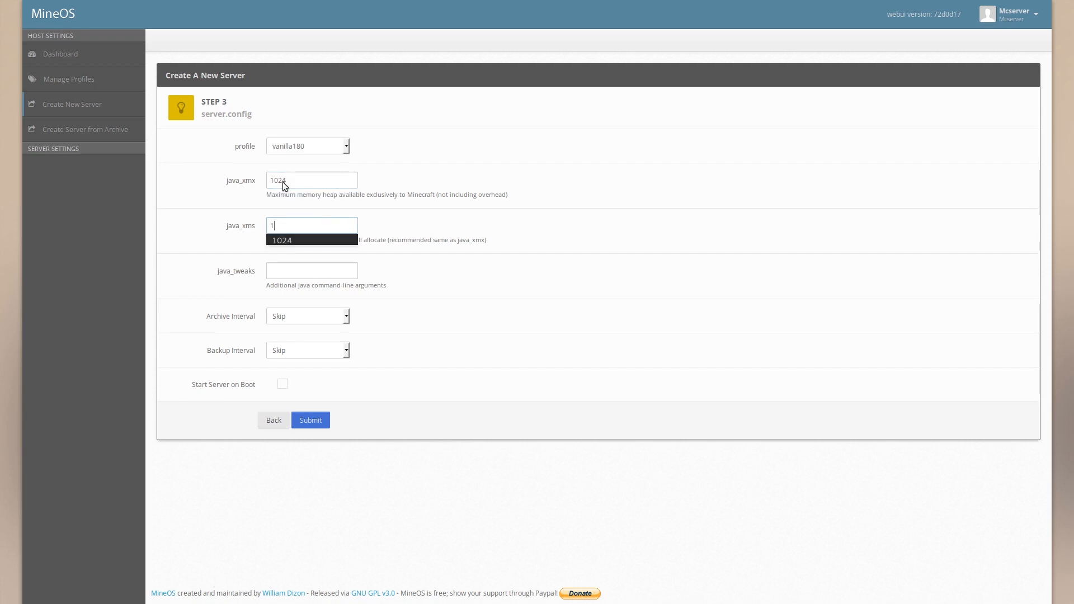
click(311, 240)
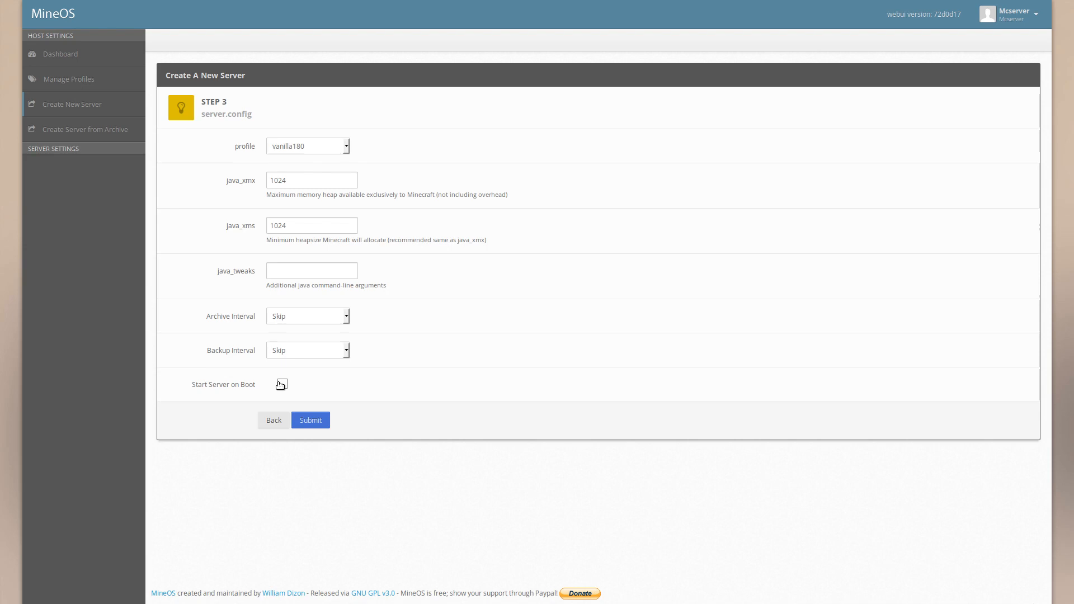
click(282, 384)
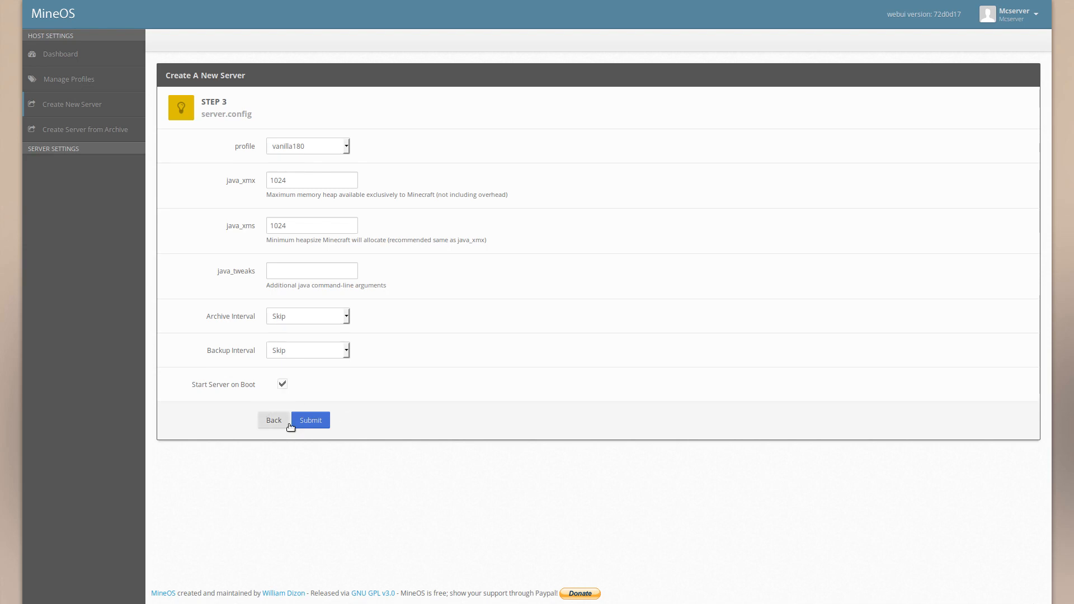
click(310, 420)
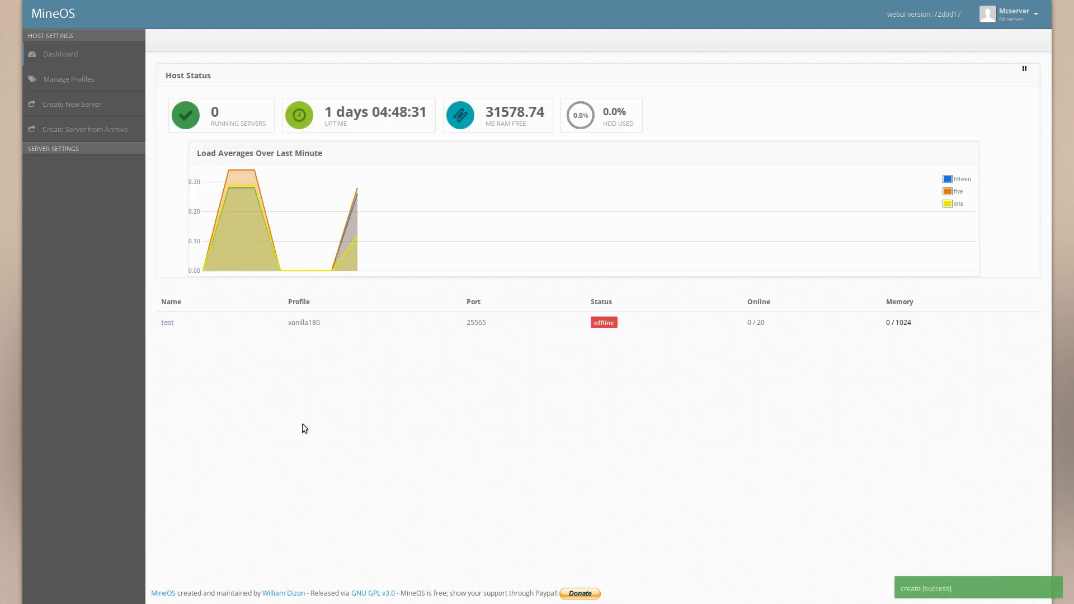
Start the test server from its status page and check its restore points.
click(167, 322)
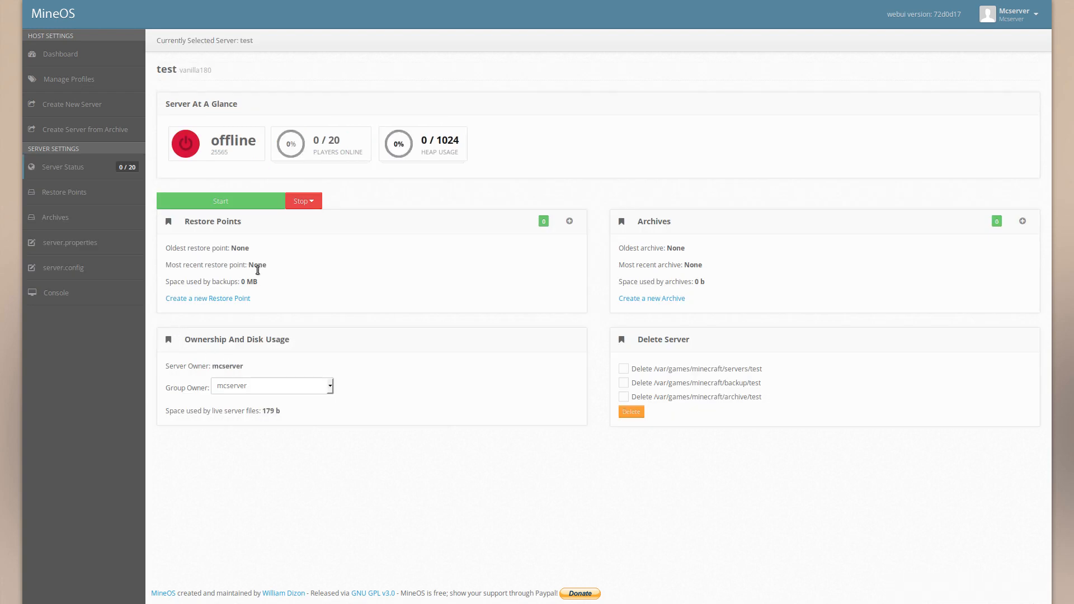
click(220, 201)
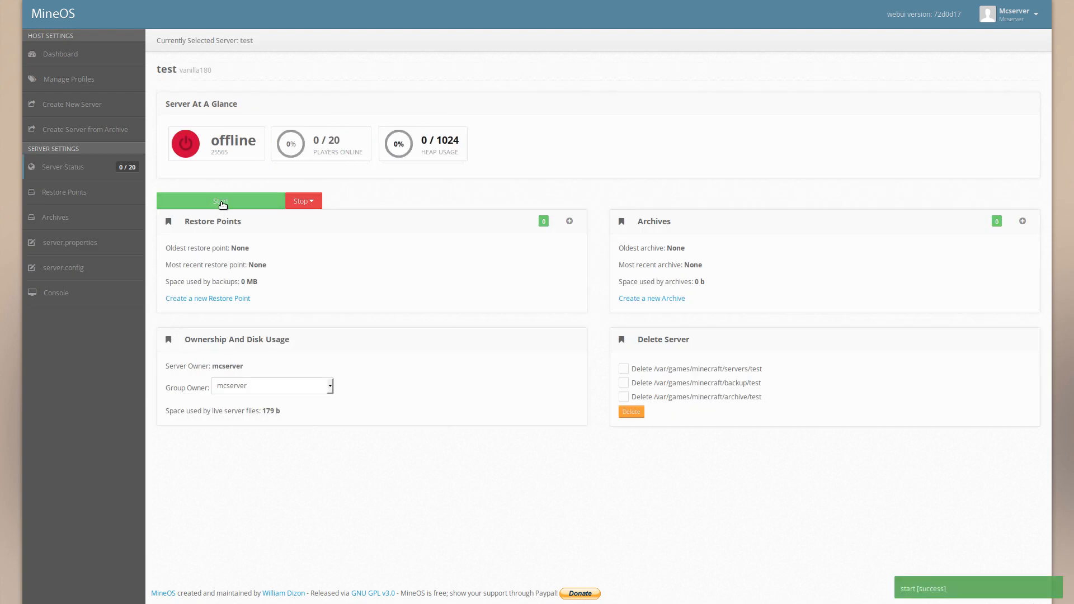
click(220, 200)
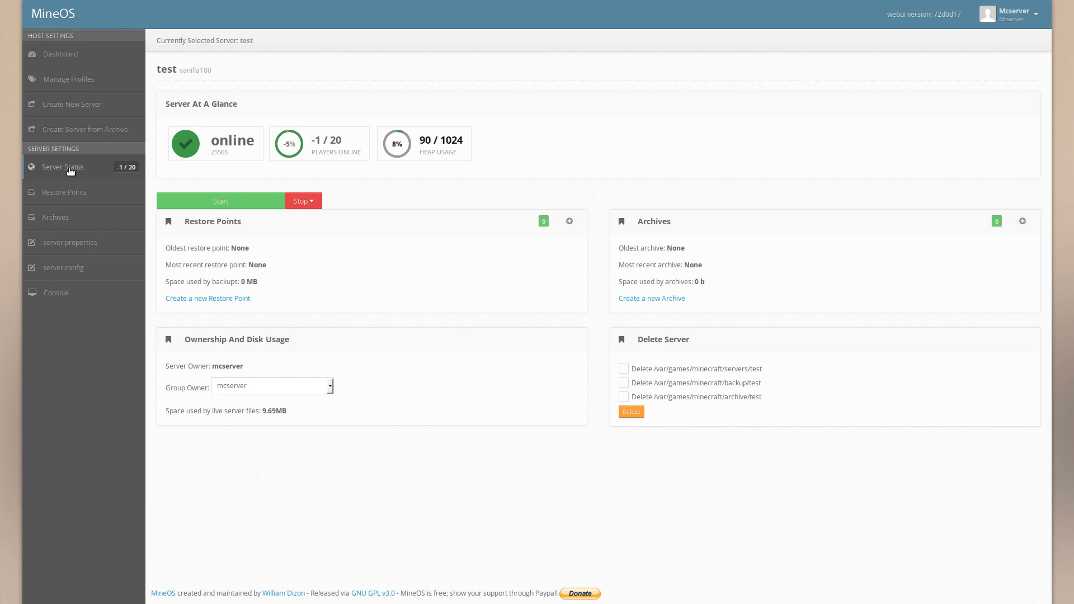
click(65, 192)
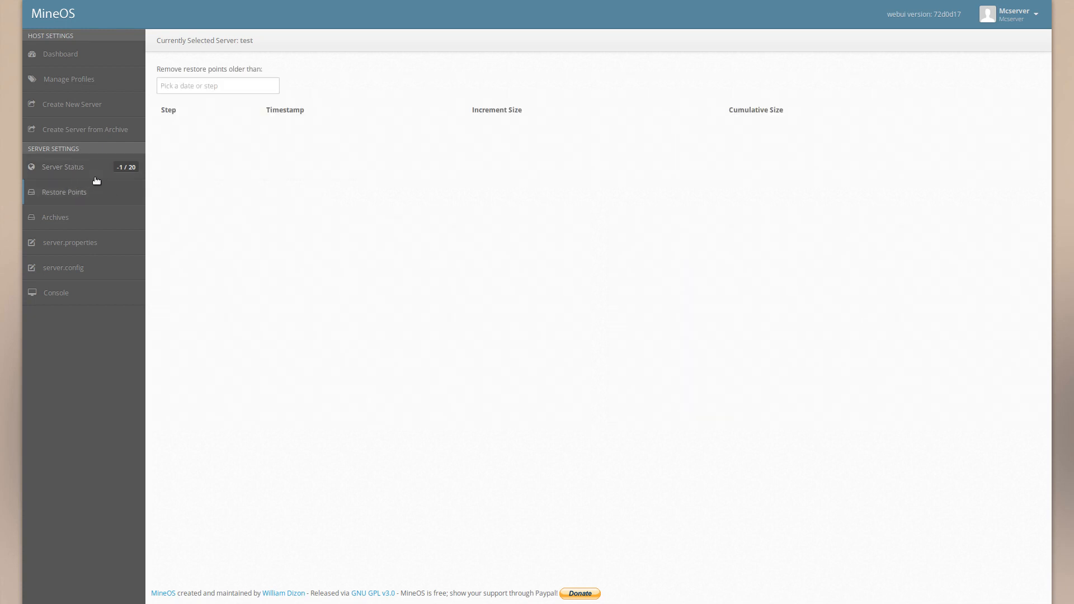
click(63, 166)
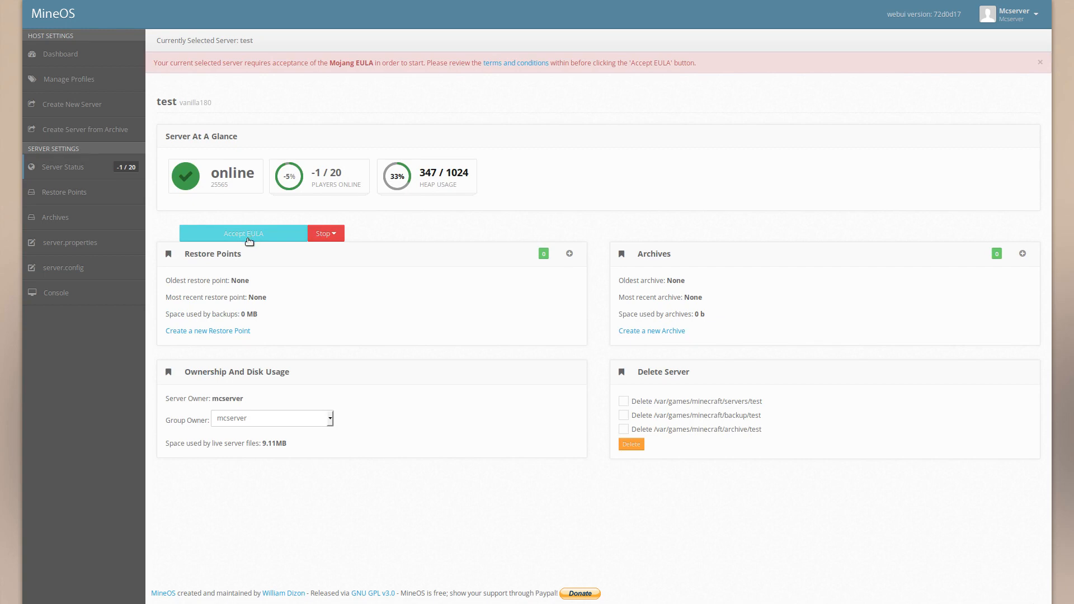
Accept the Mojang EULA for the test server, then stop it so it shows offline.
click(243, 234)
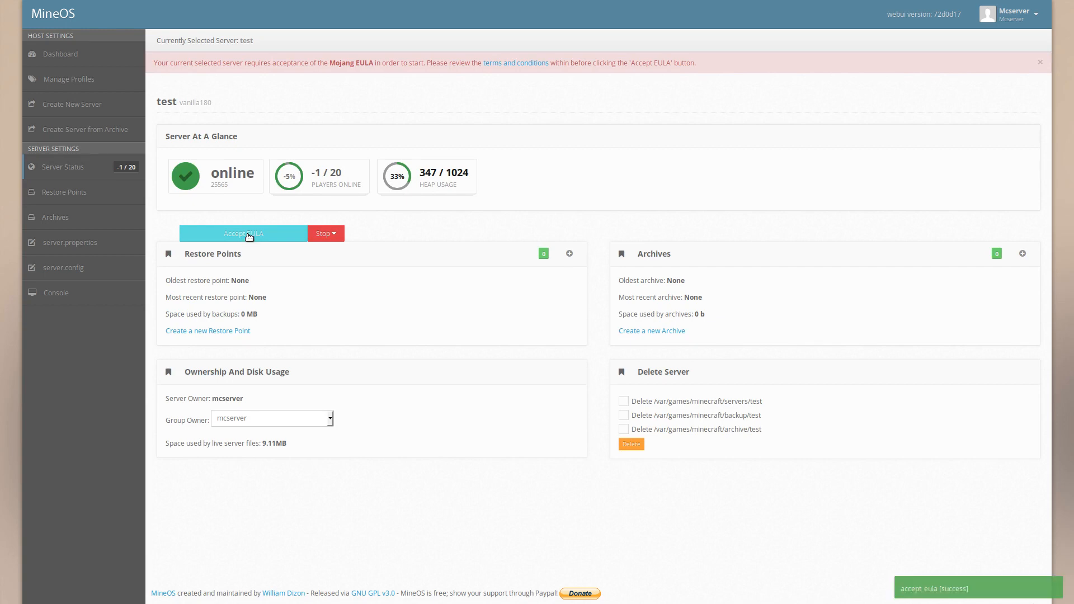
click(243, 232)
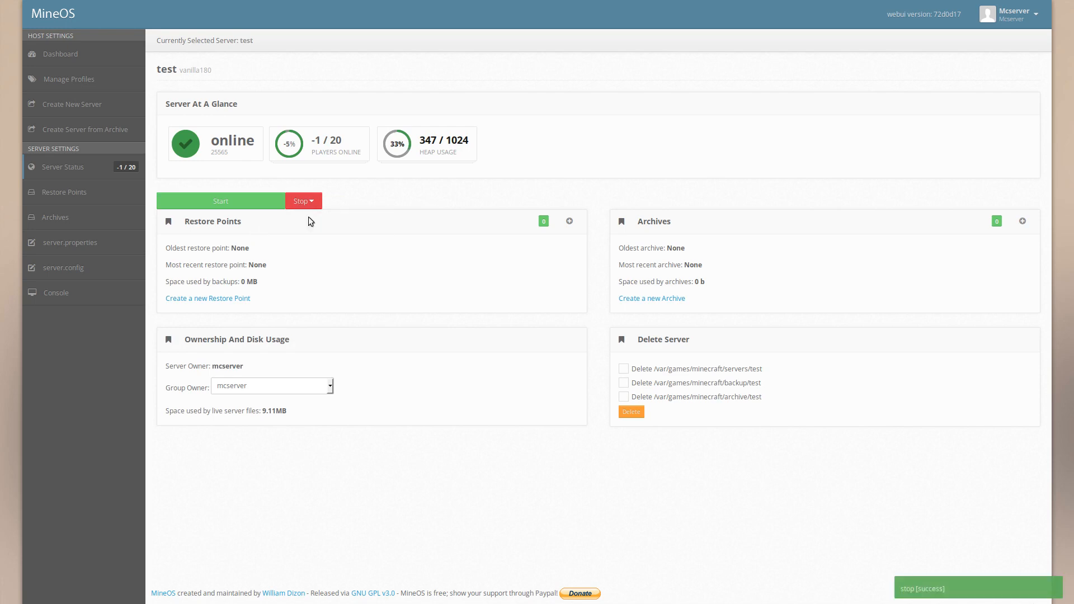
click(300, 201)
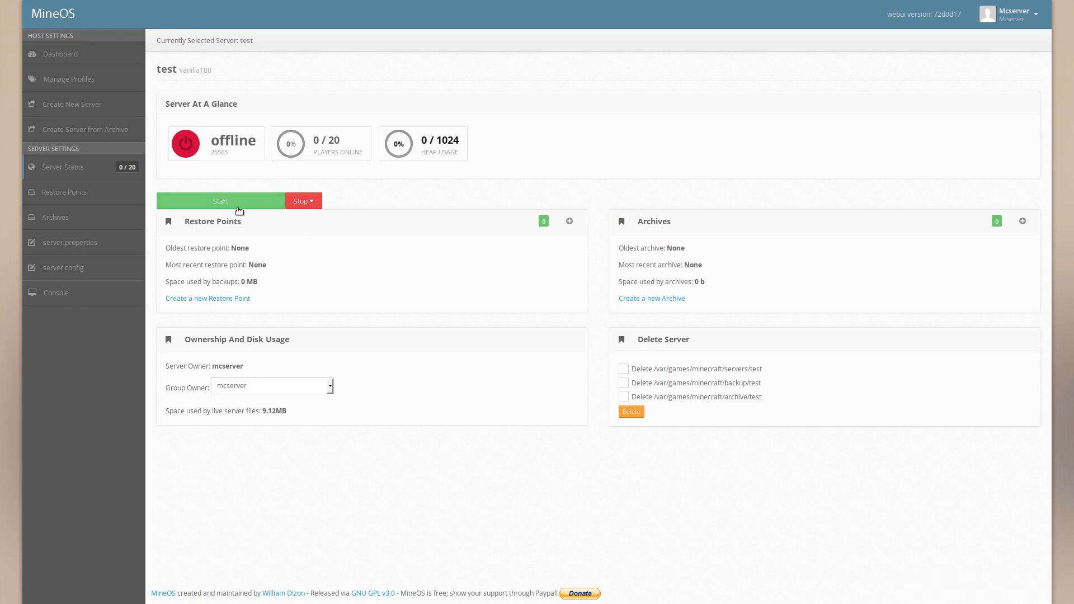
Start the test server and watch its console until the world reports Done.
click(221, 200)
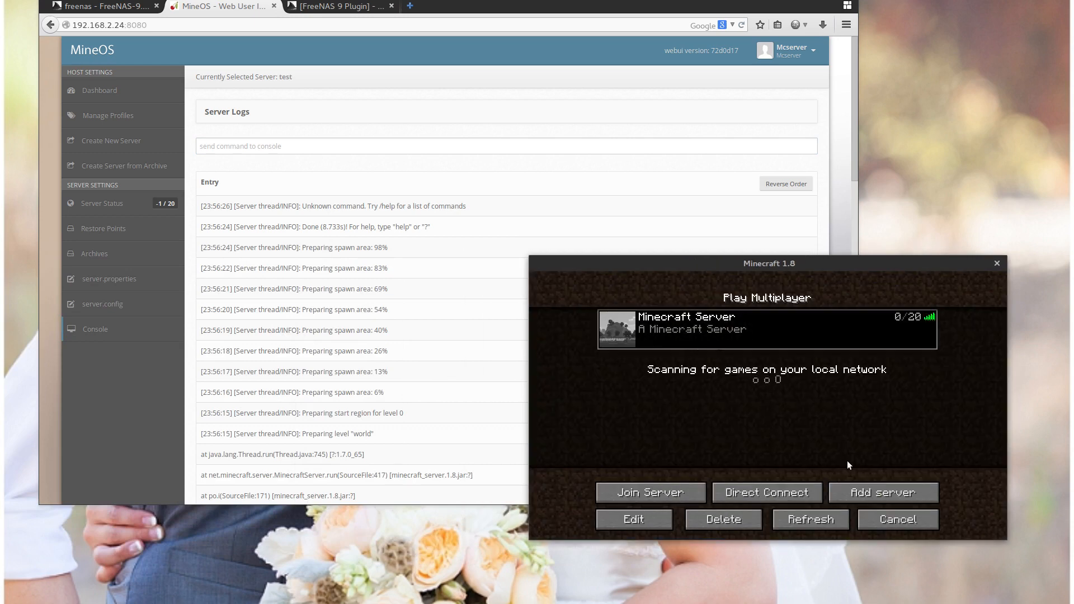
Set the saved Minecraft server's address to 192.168.2.24 and join it.
click(723, 518)
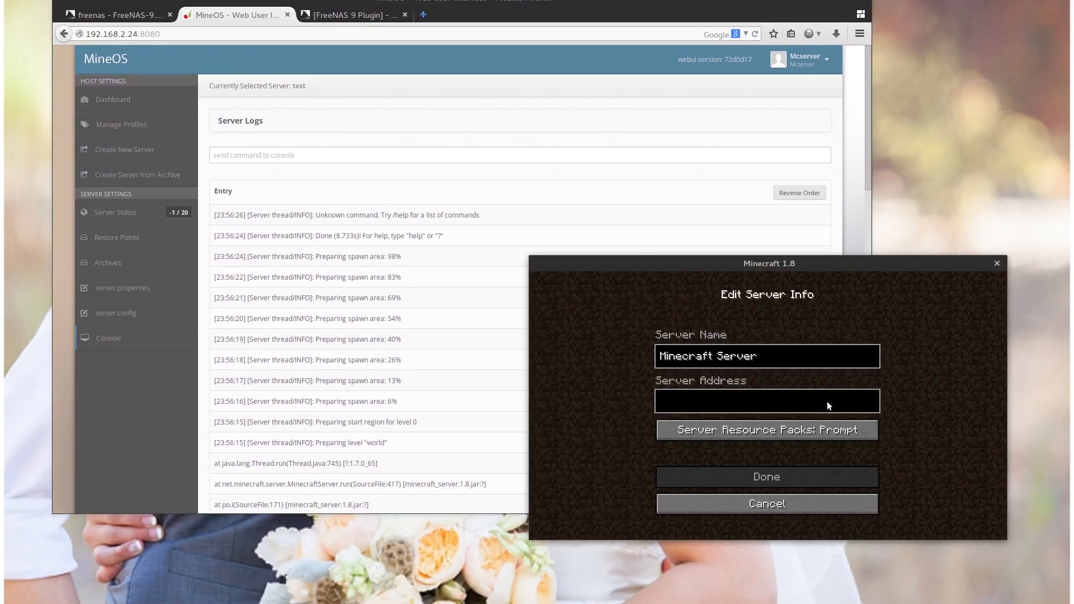
text(192.168.2.24)
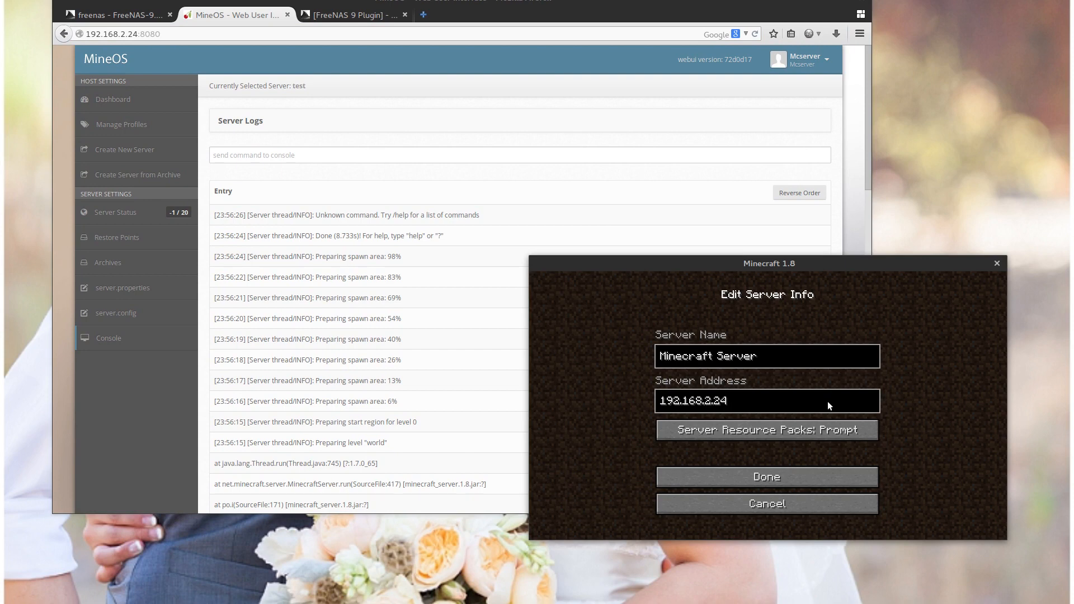
mouse_move(743, 397)
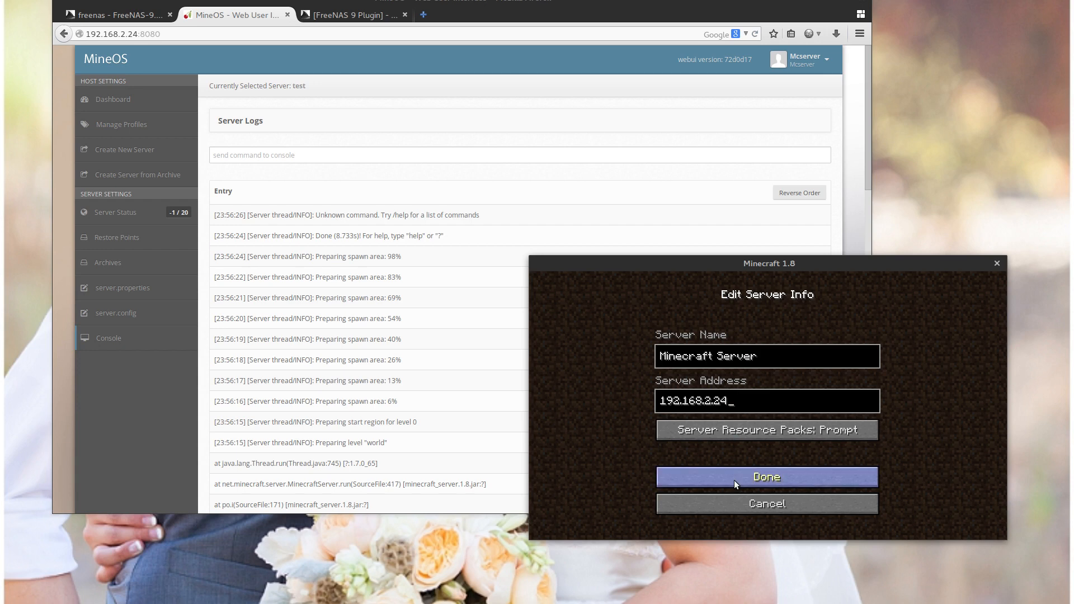
click(765, 477)
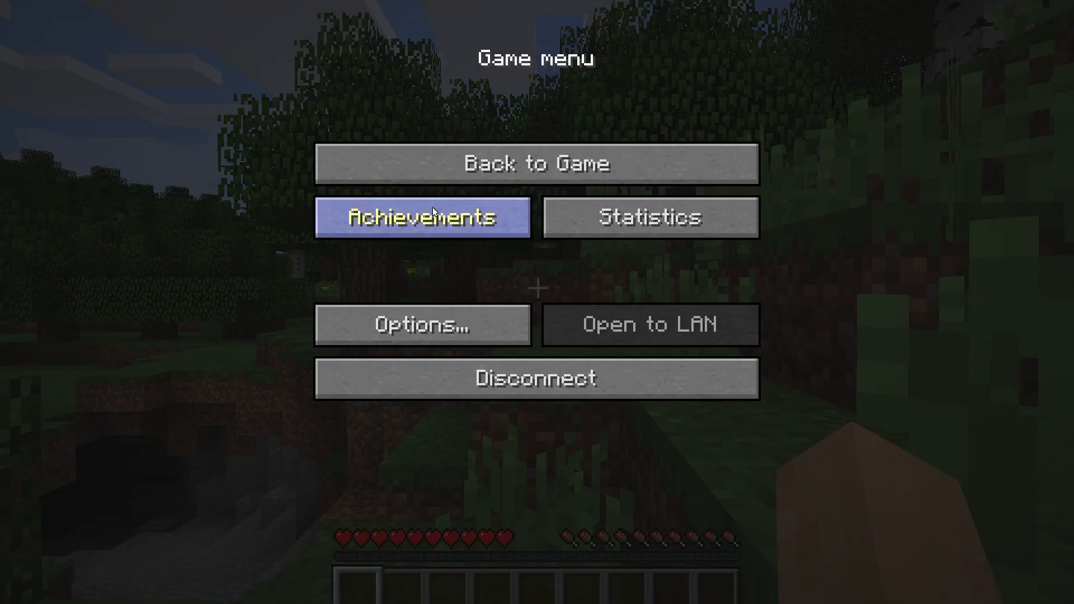
Disconnect from the server and confirm MineOS shows test online with 0/20 players.
click(534, 163)
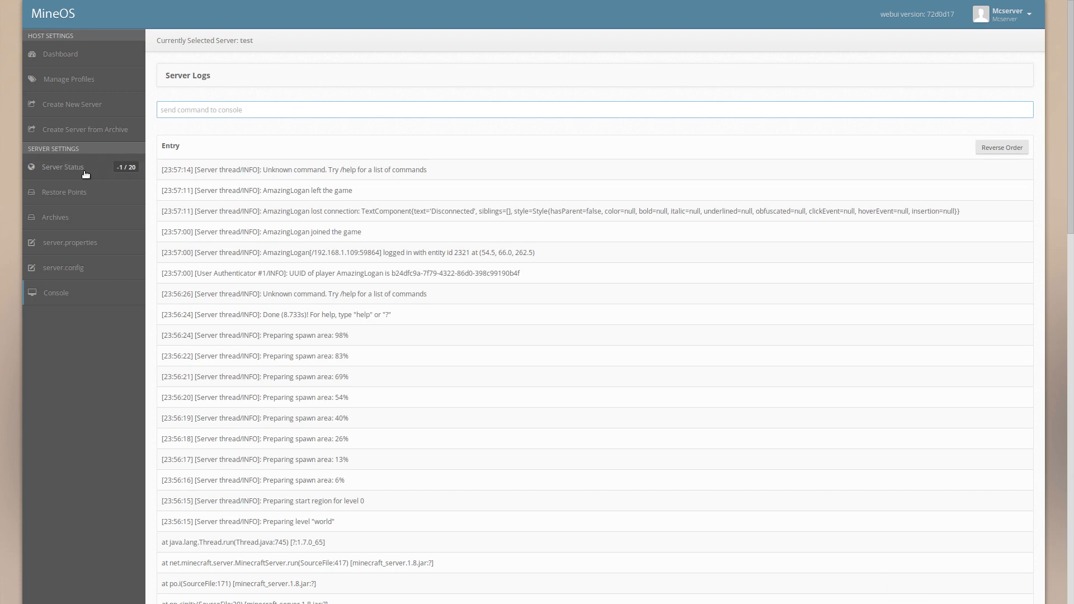
click(63, 167)
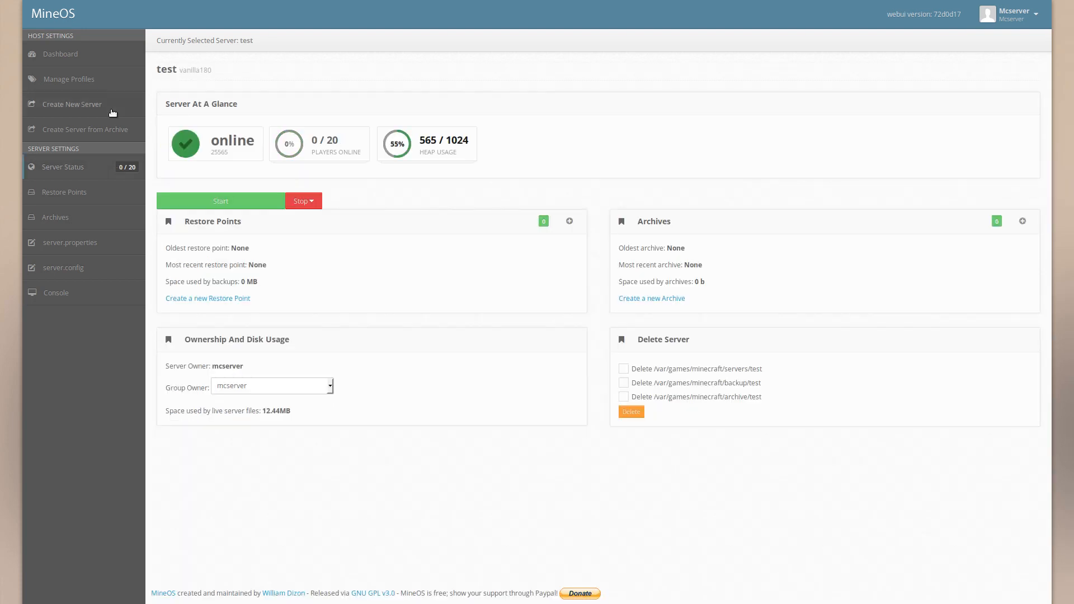
mouse_move(197, 19)
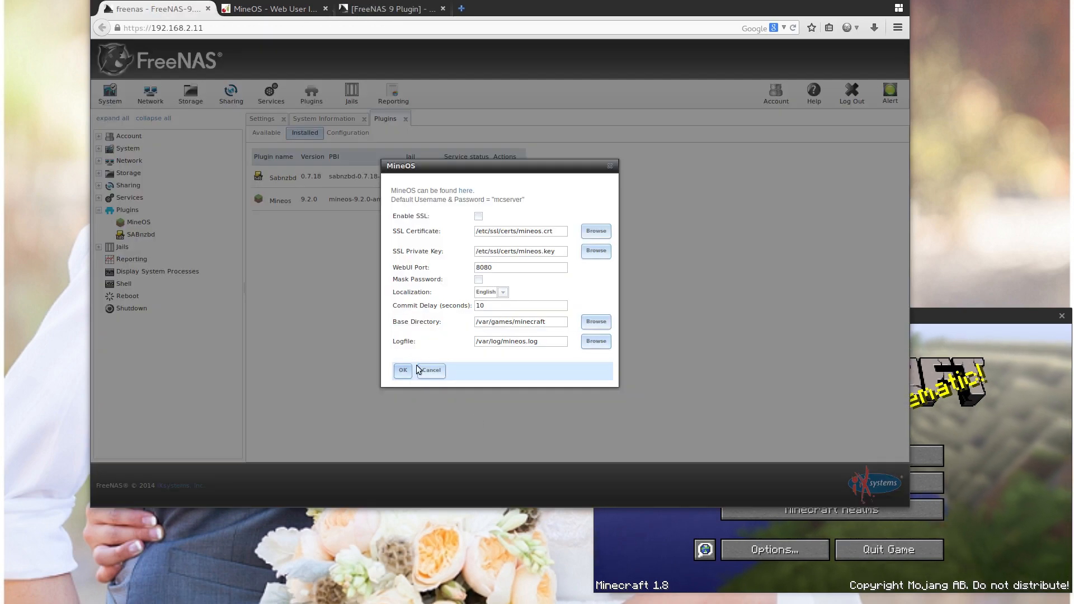
Cancel the MineOS plugin dialog and open a shell inside the mineos_1 jail.
click(430, 370)
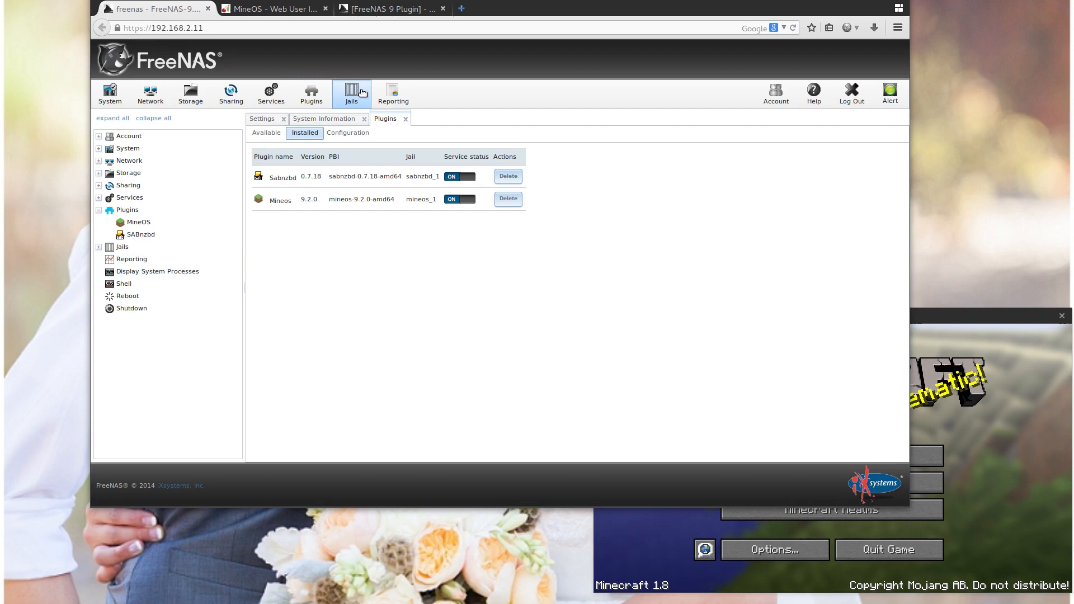
click(351, 94)
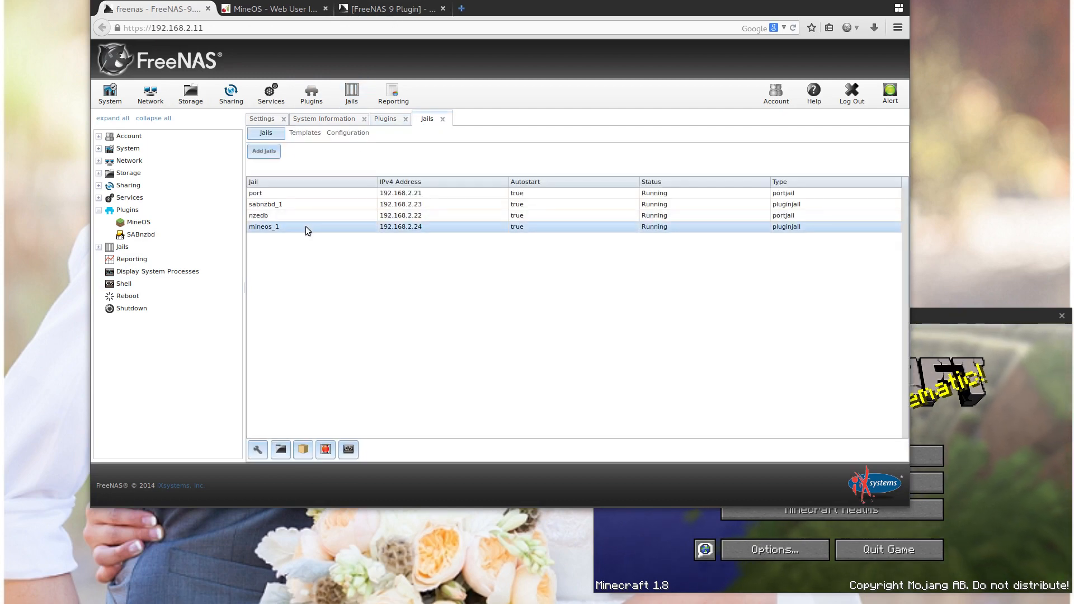
click(348, 449)
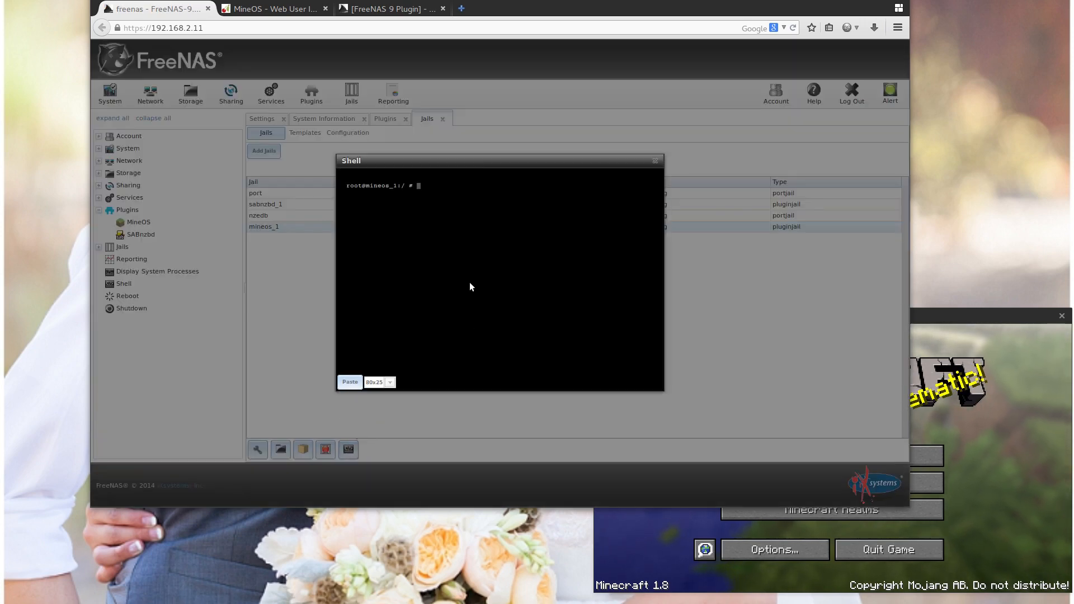
Run 'service mineos update' in the mineos_1 jail (already up-to-date) and close the shell.
text(service)
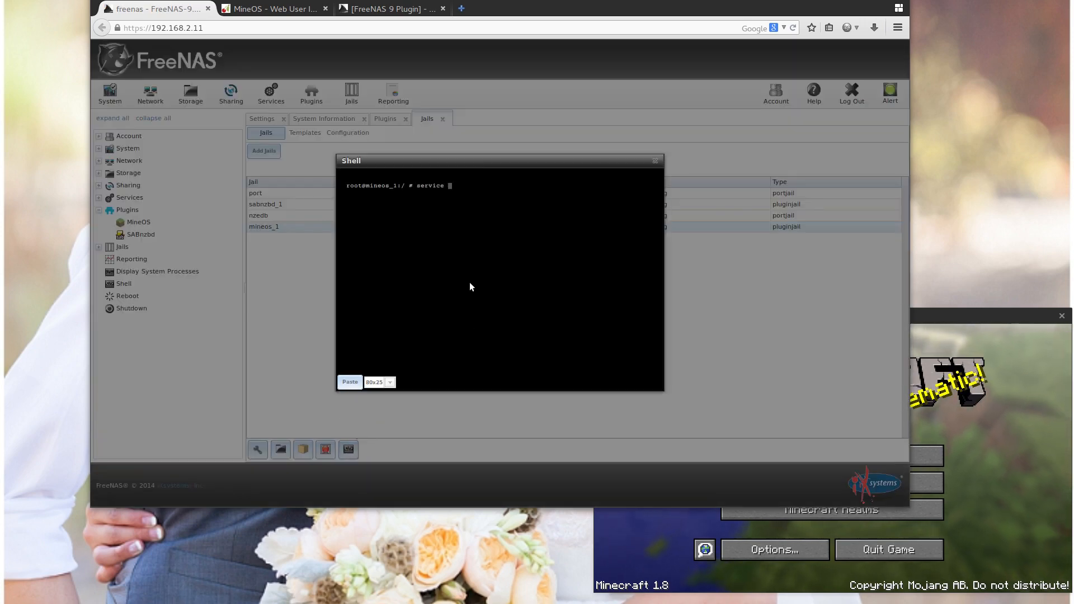
text(mineos update)
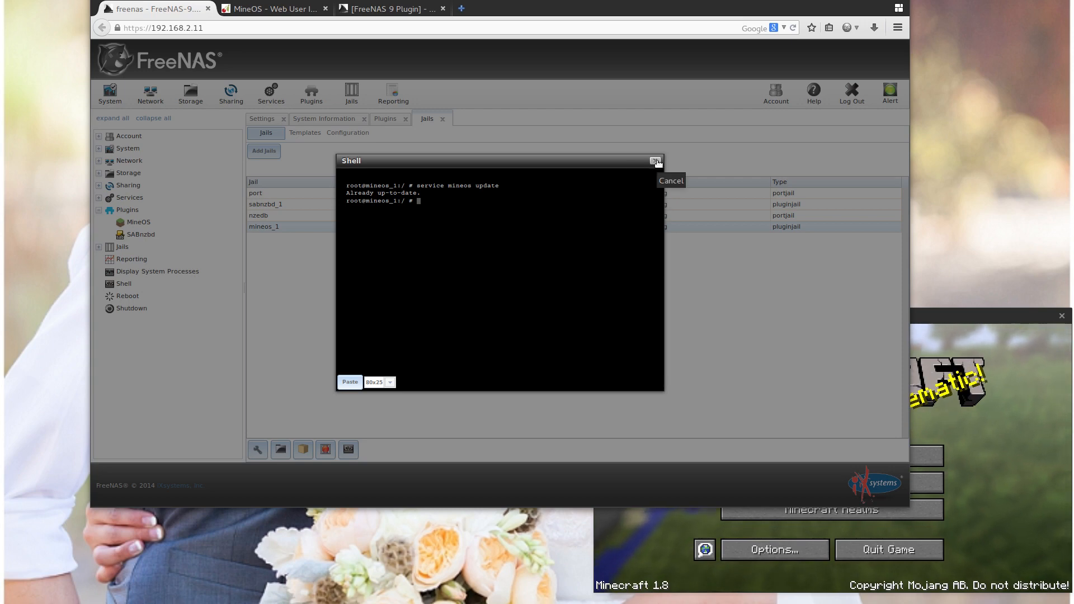
mouse_move(523, 172)
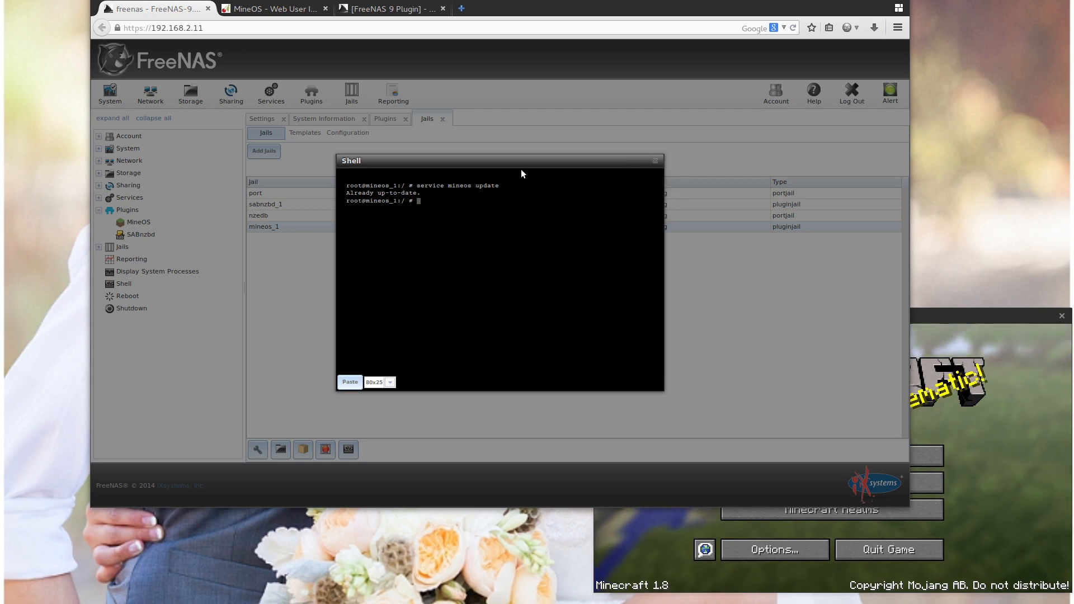
click(655, 160)
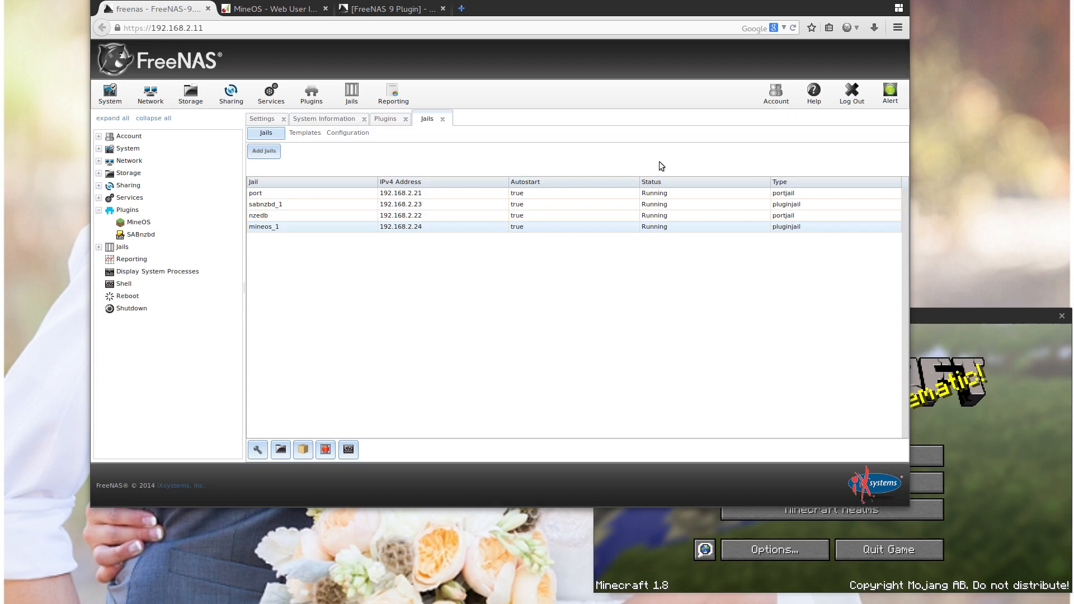